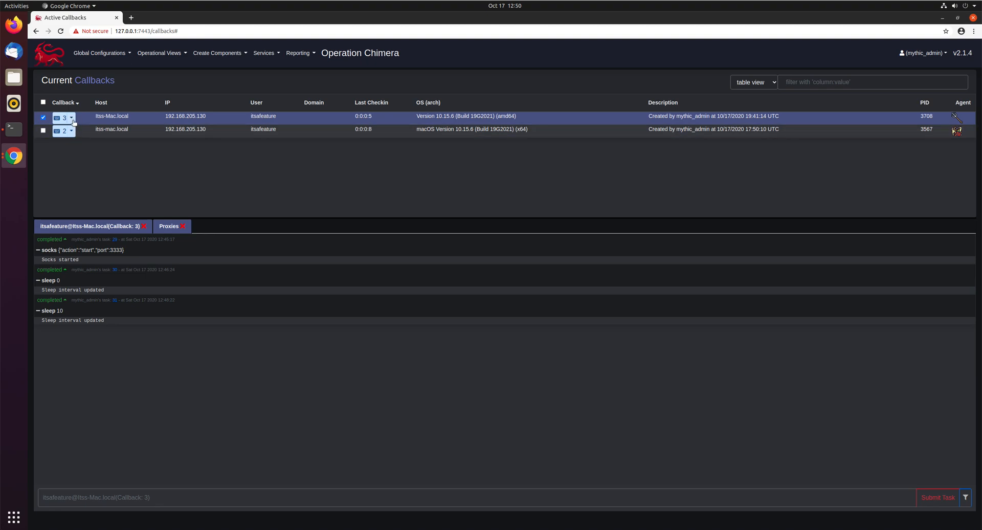
# Lock callback 3 from its action list and queue a shell whoami task on it.
pyautogui.click(64, 118)
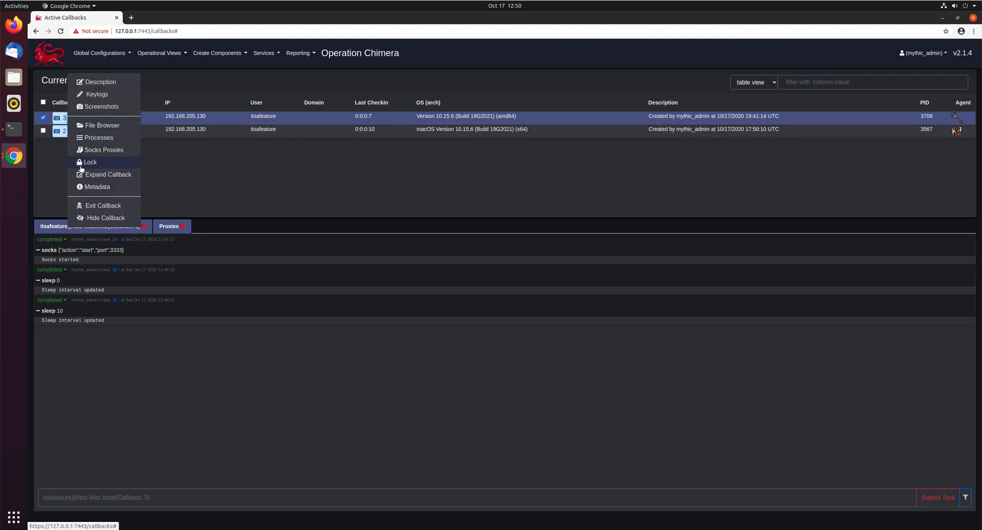
pyautogui.moveTo(105, 167)
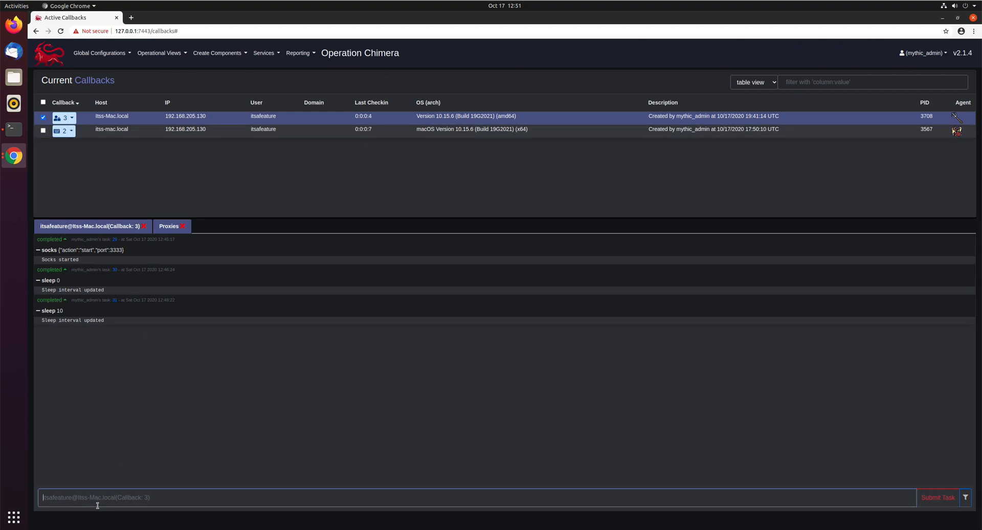
pyautogui.write('shell whoami')
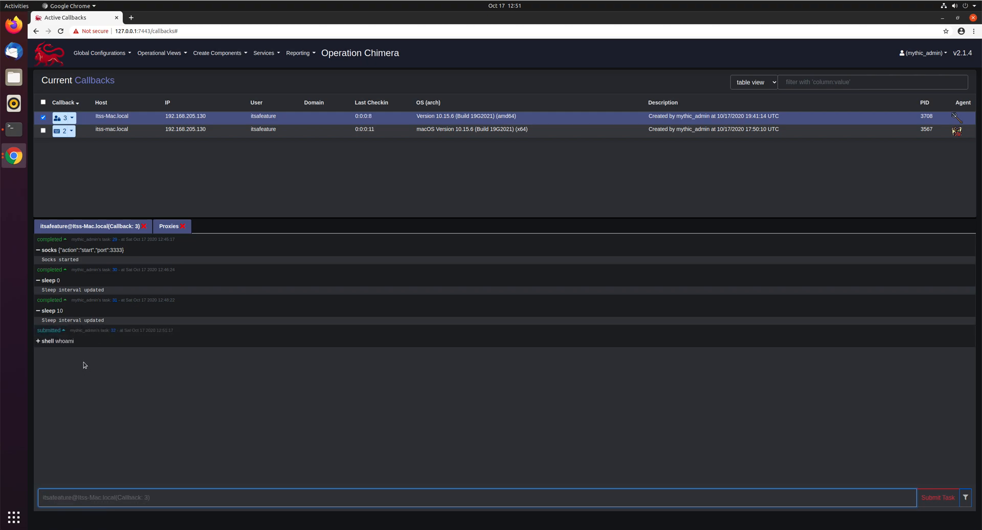
pyautogui.moveTo(13, 155)
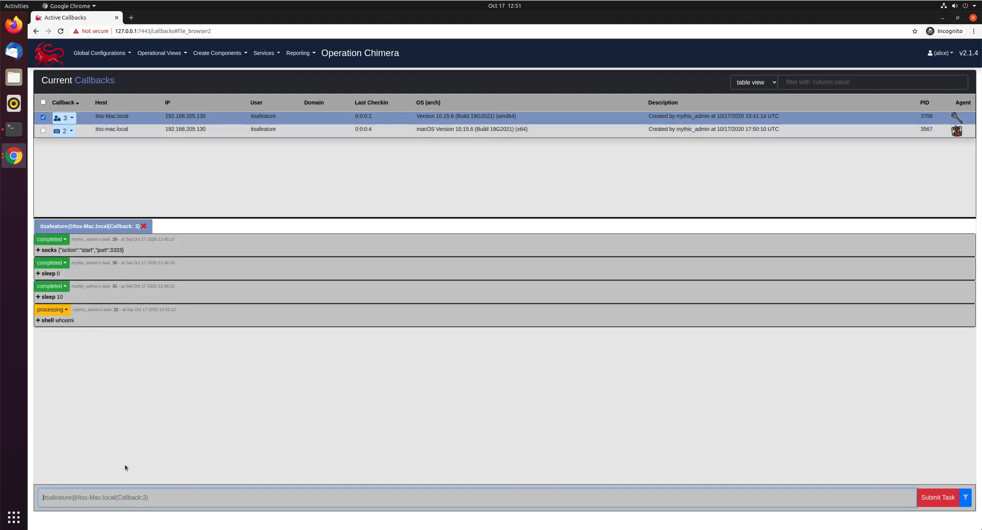
# As the second operator, attempt tasking on locked callback 3 and try releasing its lock.
pyautogui.write('shell whoami')
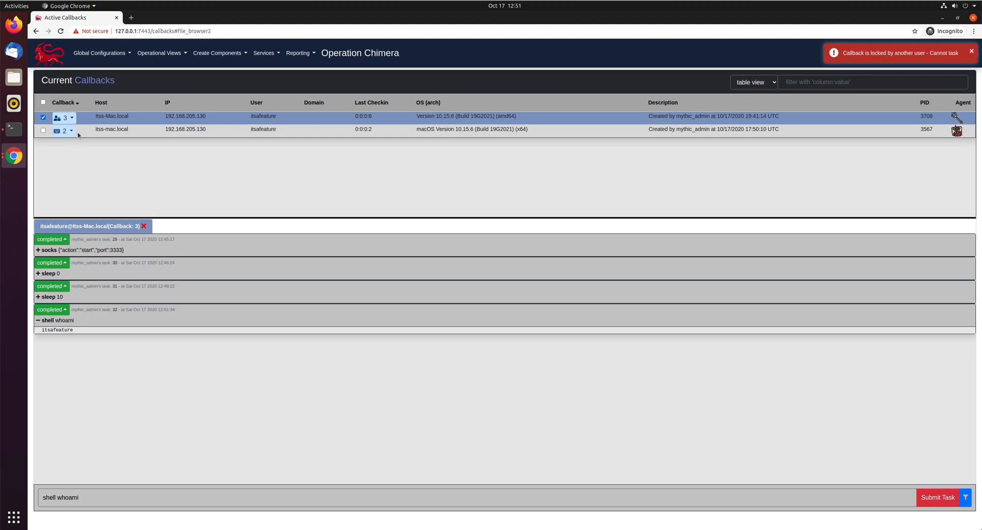
pyautogui.click(72, 118)
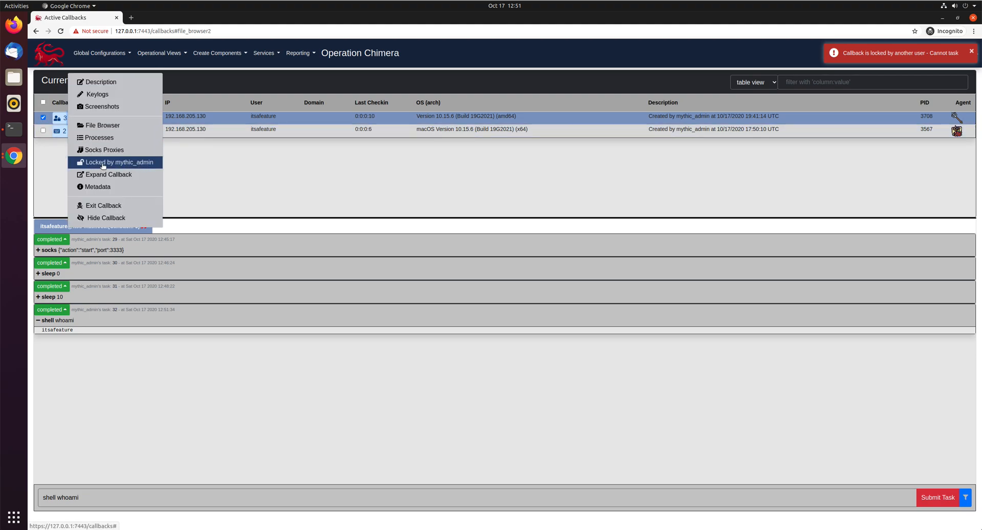
pyautogui.click(118, 163)
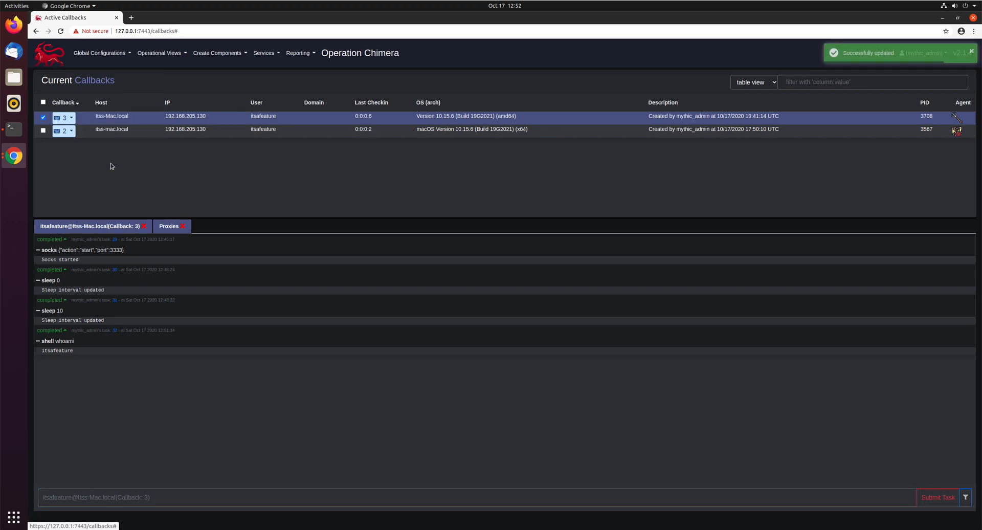
pyautogui.moveTo(13, 154)
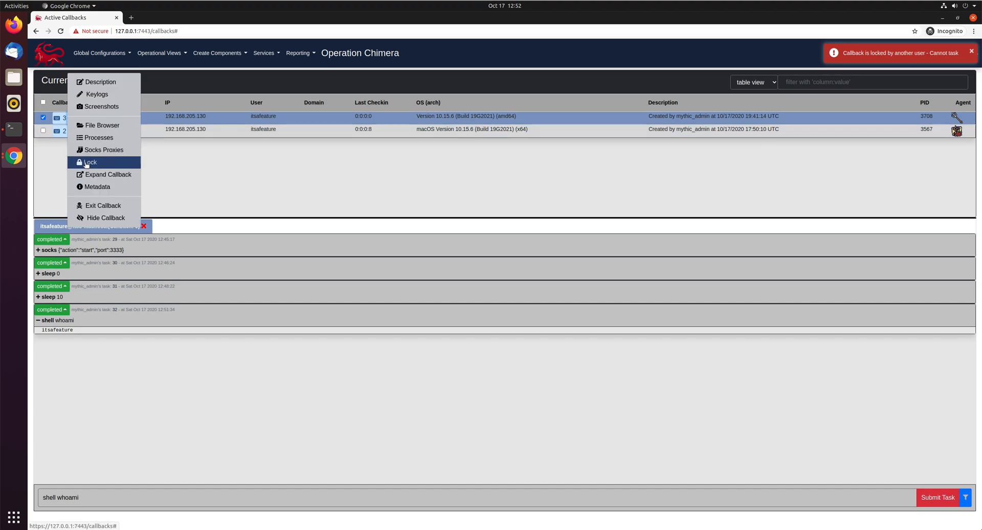
# Lock callback 3 as the second operator, then release that lock from the admin session.
pyautogui.click(90, 163)
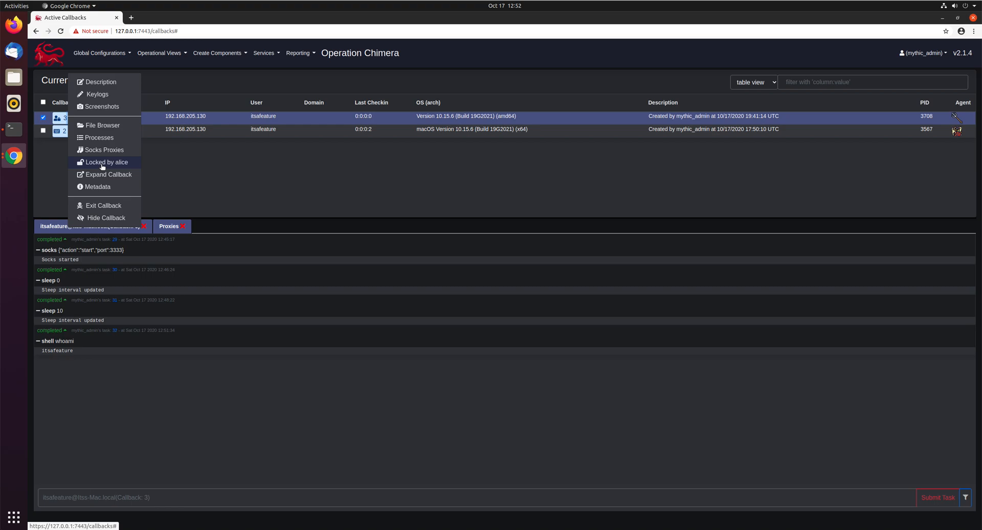
pyautogui.click(107, 163)
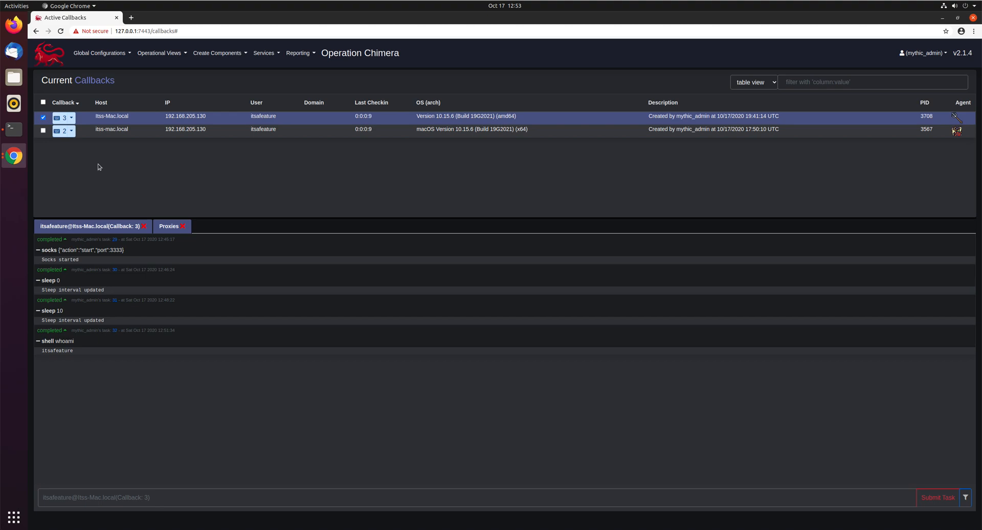
# Go to Operations Management via Global Configurations > All Operations.
pyautogui.click(99, 52)
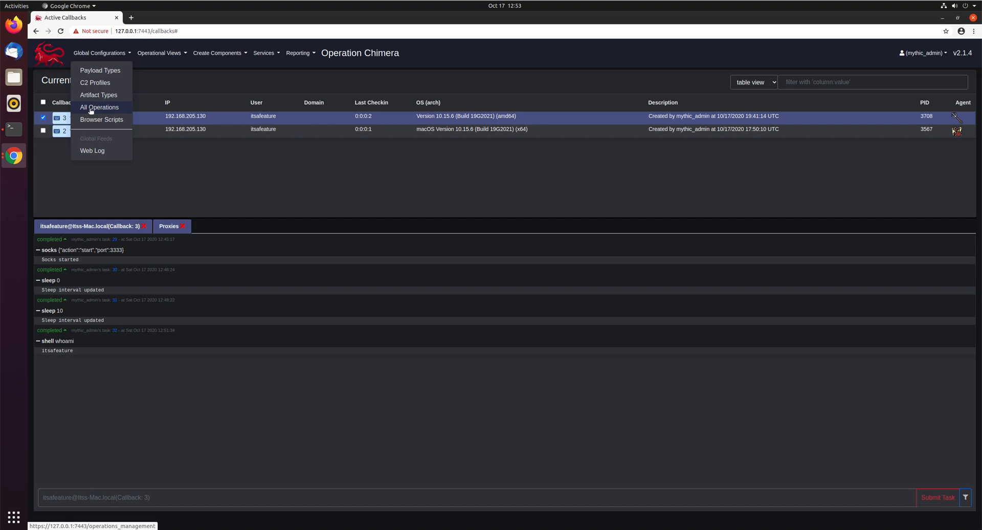
pyautogui.click(100, 107)
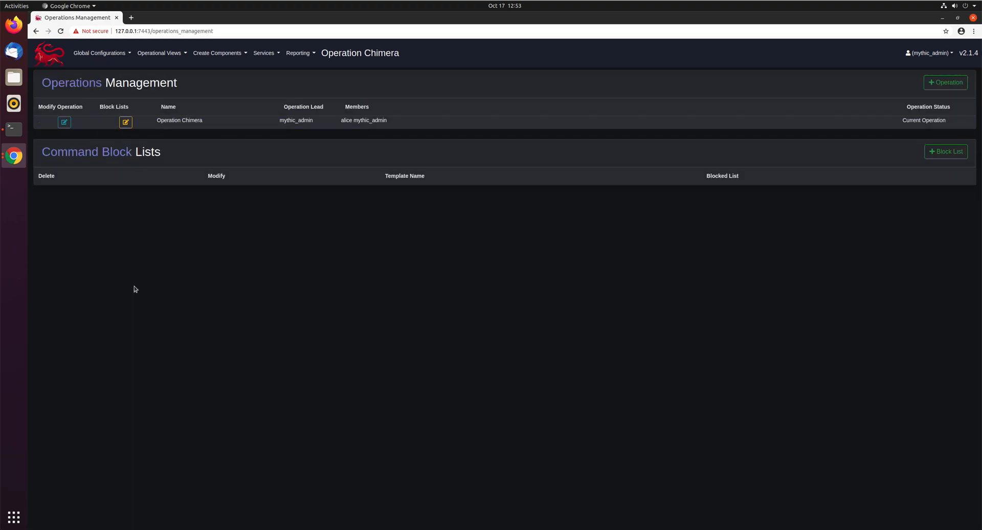
pyautogui.moveTo(922, 67)
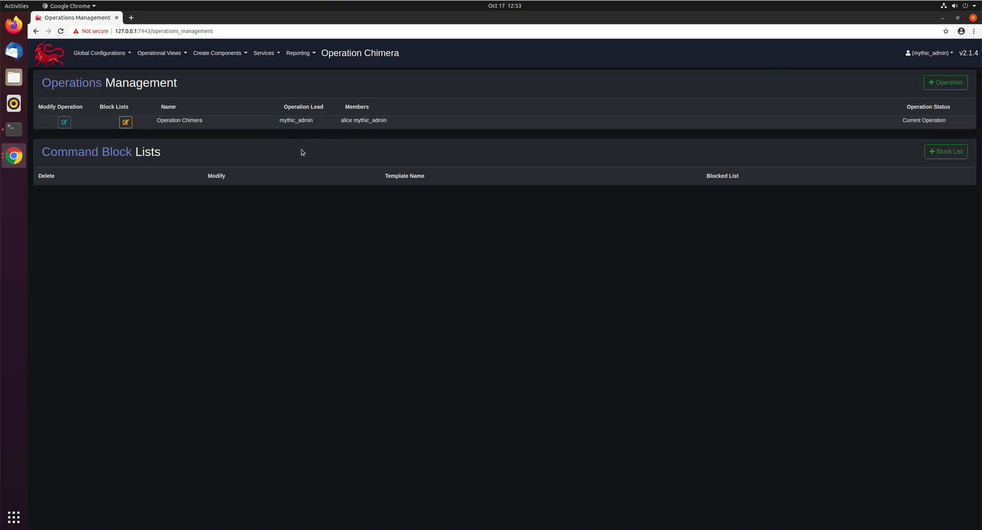
pyautogui.moveTo(174, 210)
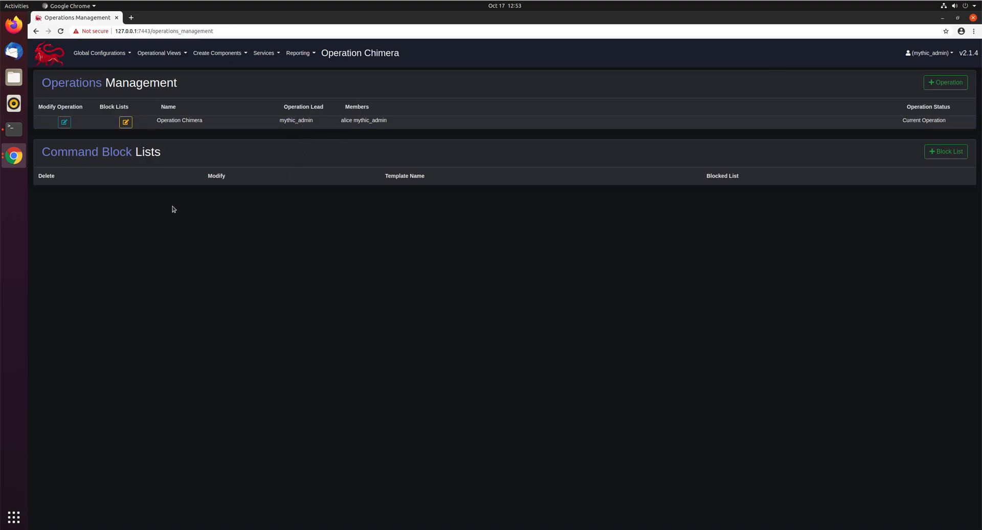
pyautogui.moveTo(286, 154)
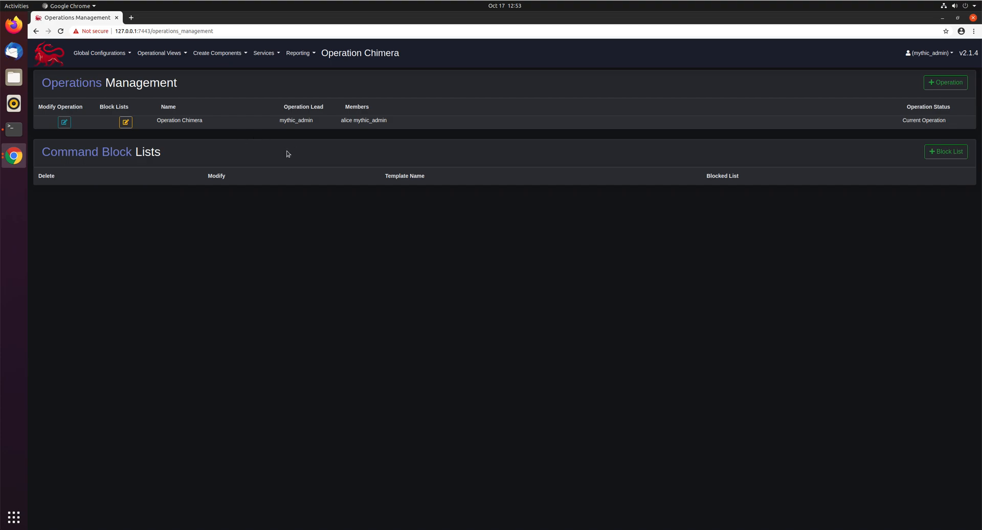
pyautogui.moveTo(94, 167)
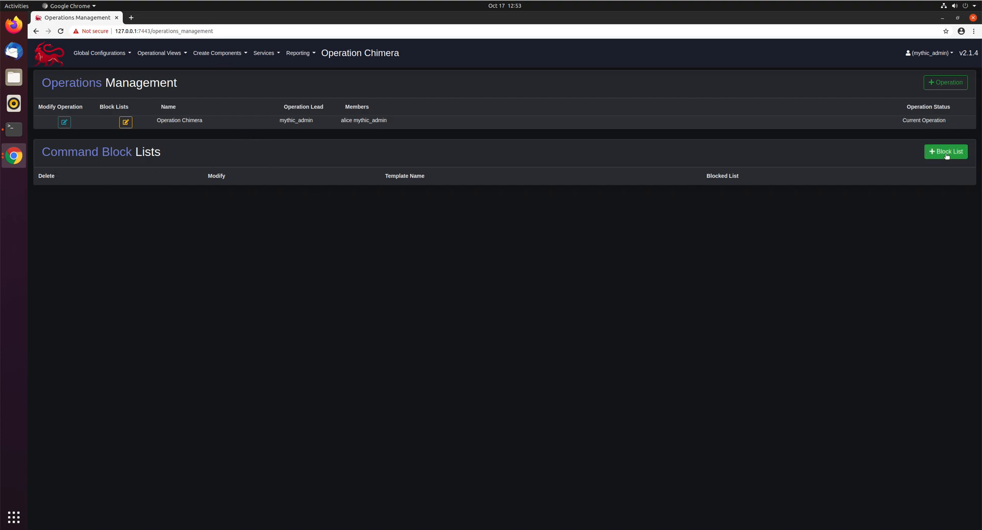
# Create block list 'no more shellz' disabling poseidon shell and apfell shell commands, and submit it.
pyautogui.click(945, 151)
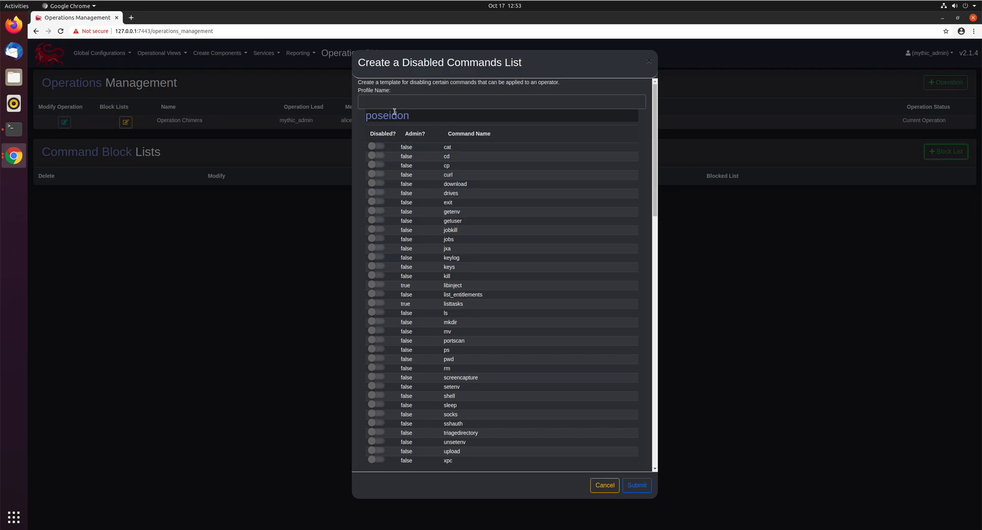
pyautogui.scroll(-3)
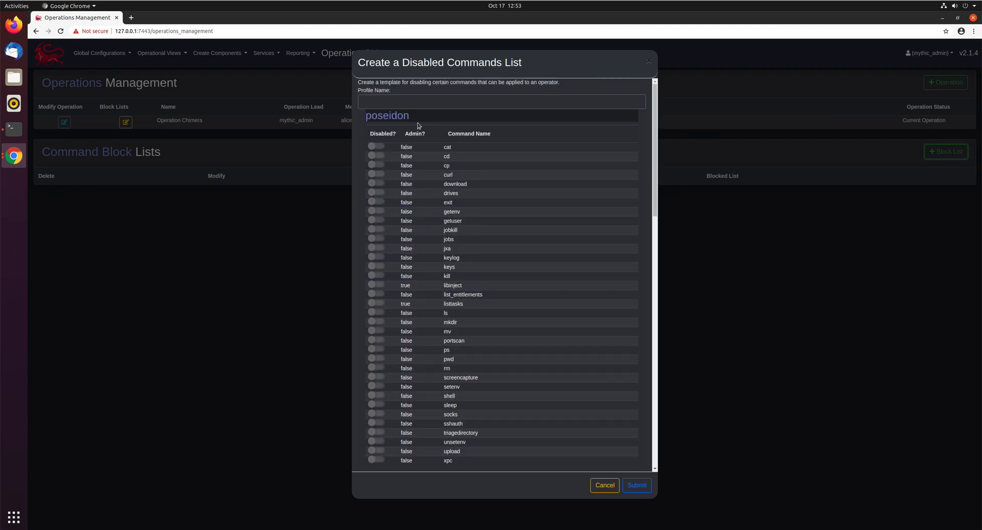
pyautogui.write('no more shellz')
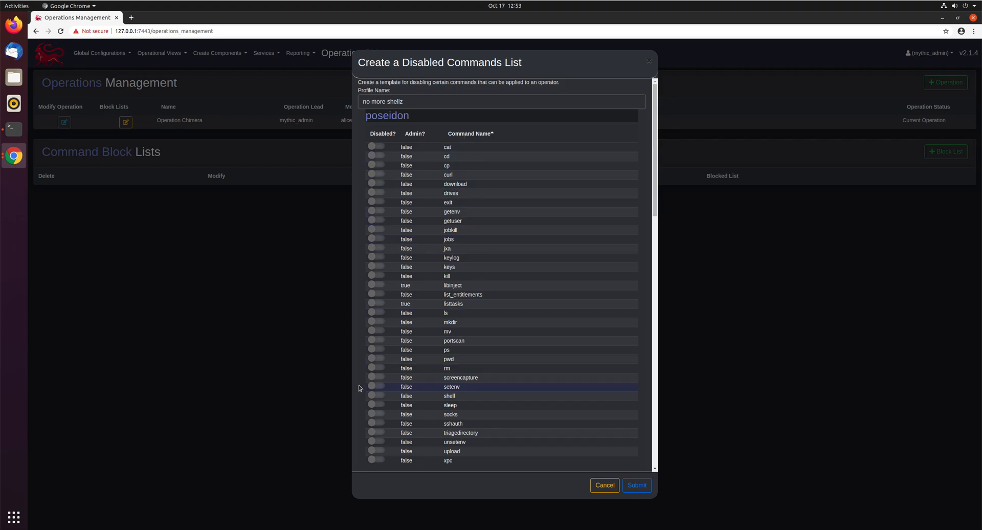
pyautogui.click(378, 395)
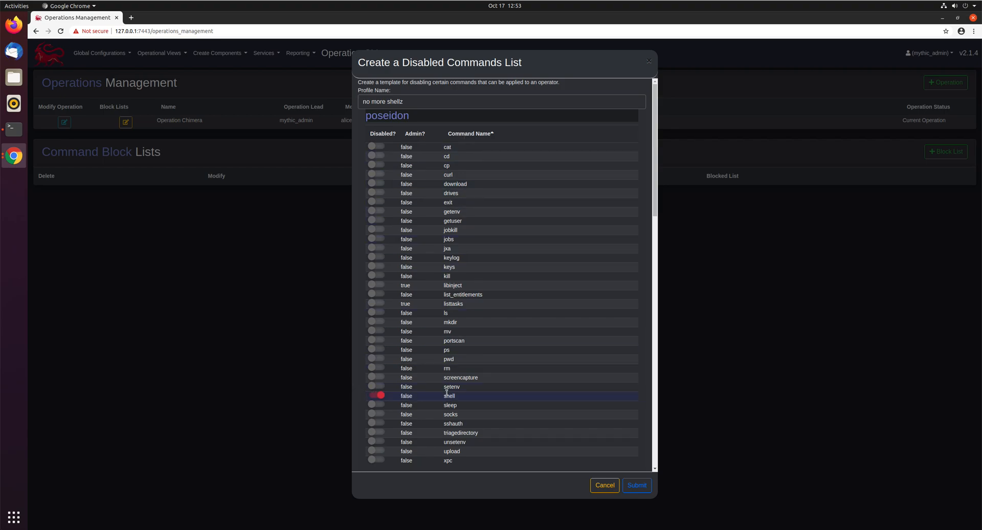
pyautogui.scroll(-3)
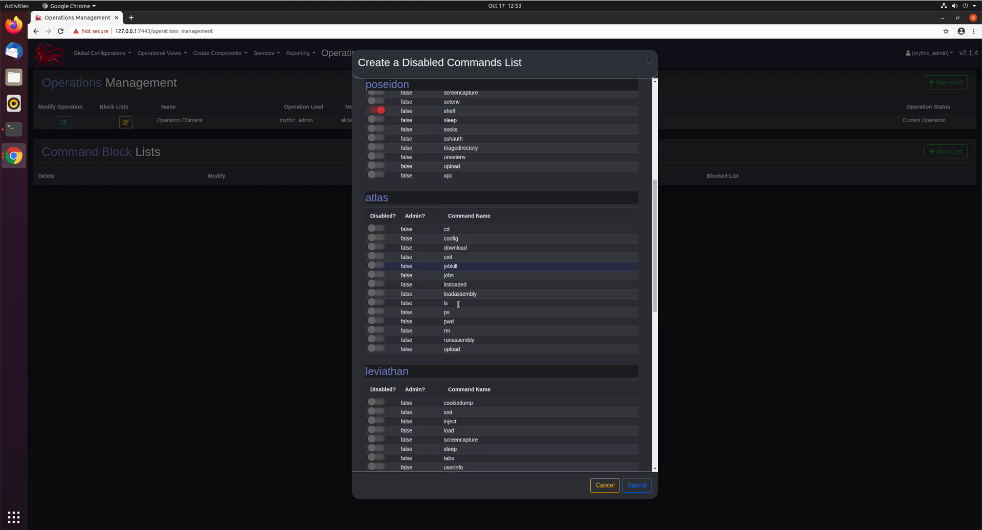
pyautogui.scroll(-3)
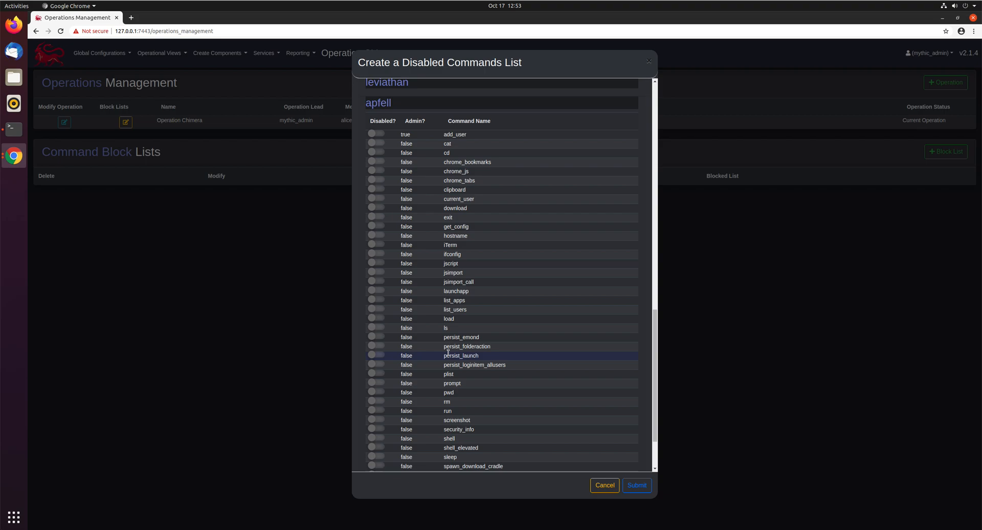
pyautogui.click(377, 437)
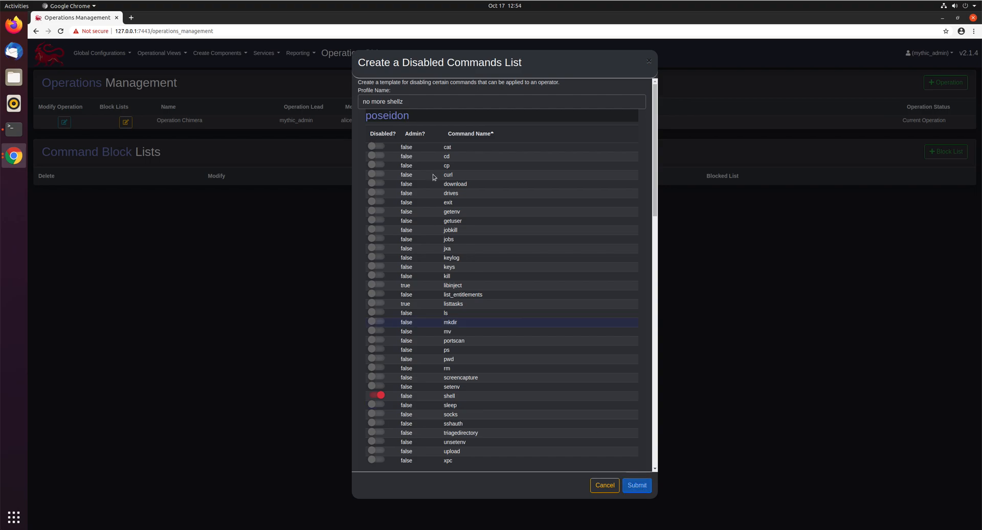
pyautogui.click(636, 485)
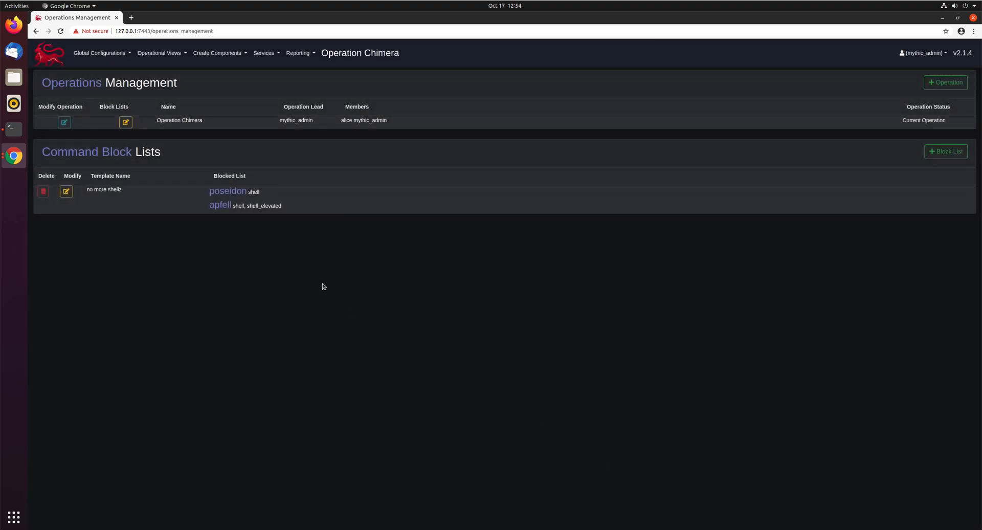
pyautogui.moveTo(117, 221)
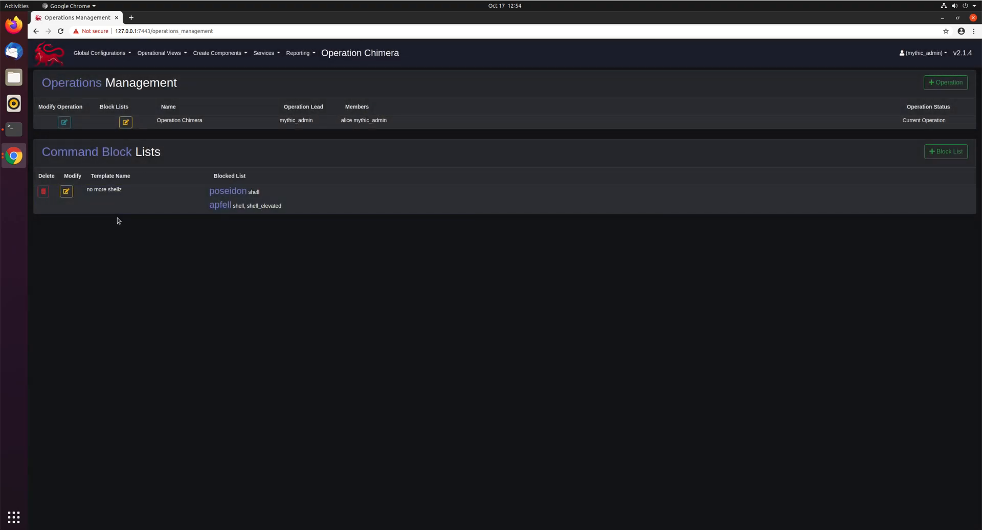
pyautogui.moveTo(225, 201)
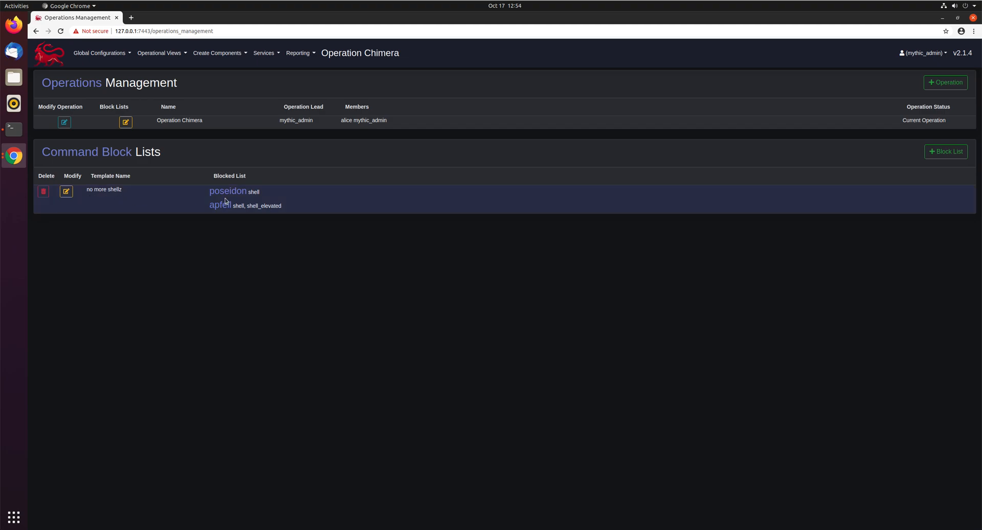
pyautogui.moveTo(235, 218)
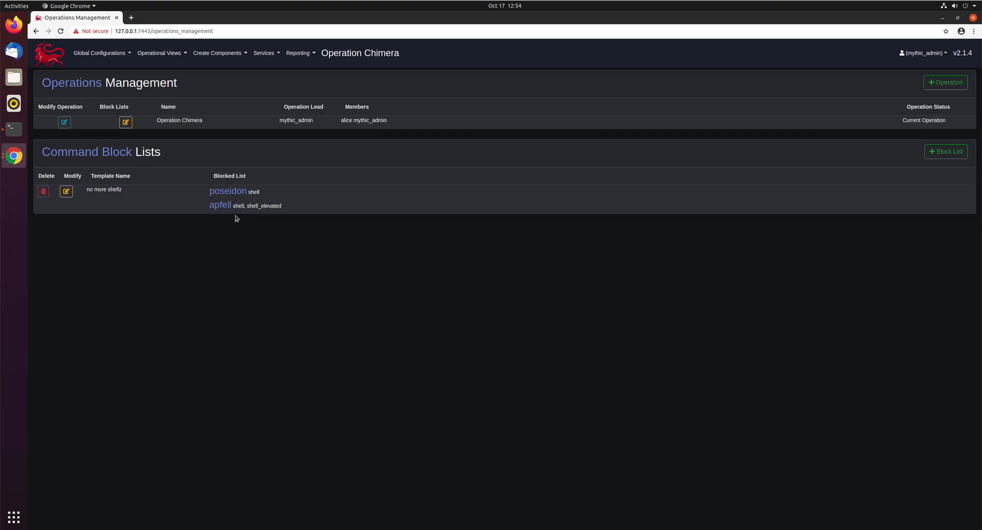
pyautogui.moveTo(157, 283)
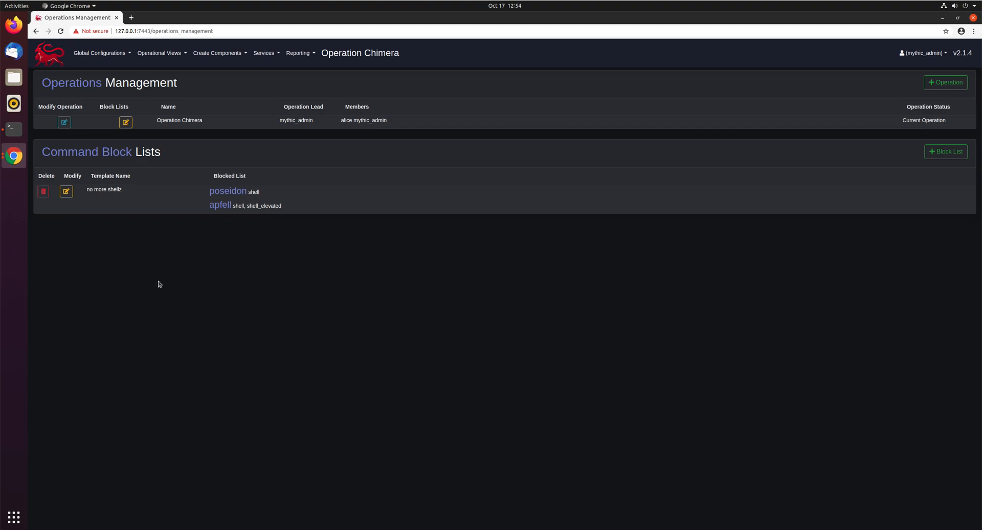
pyautogui.moveTo(198, 244)
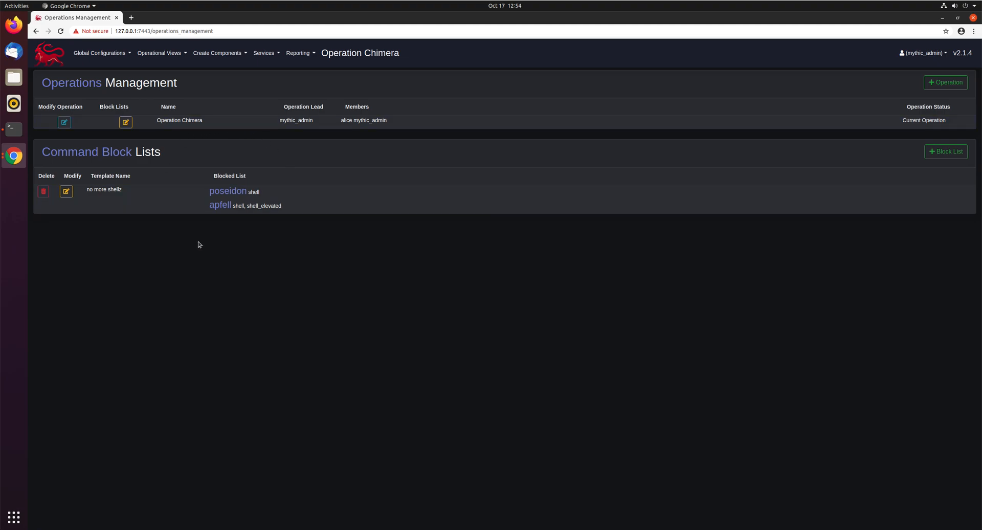
pyautogui.moveTo(251, 244)
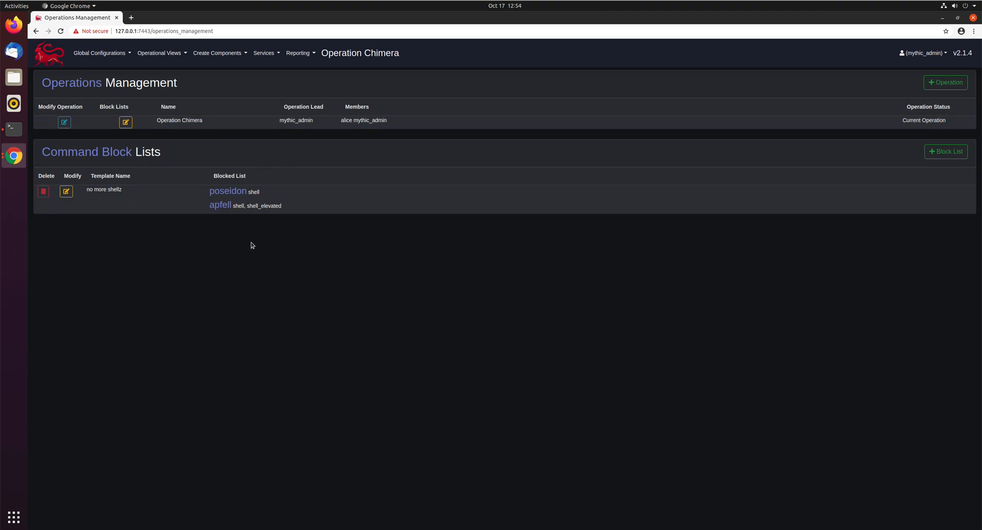
pyautogui.moveTo(141, 161)
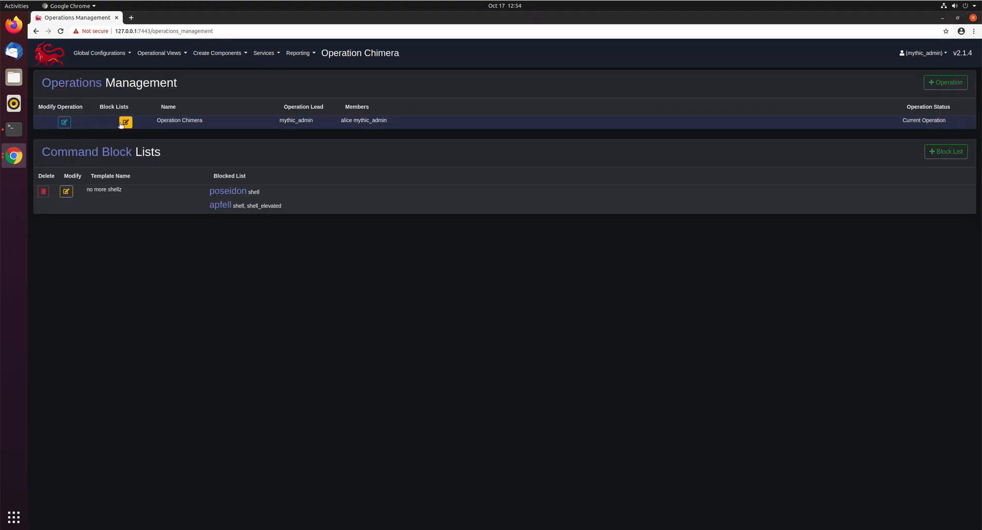
pyautogui.moveTo(146, 102)
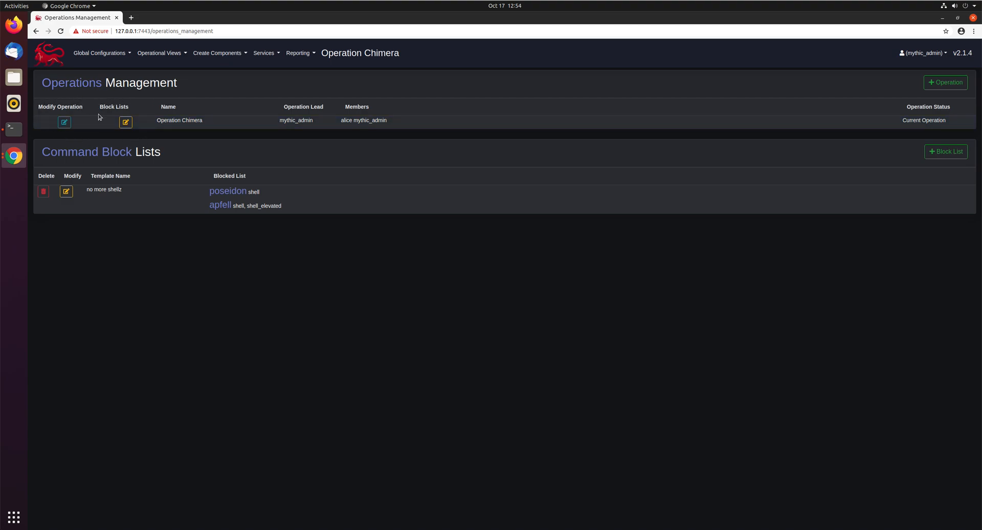
pyautogui.moveTo(138, 140)
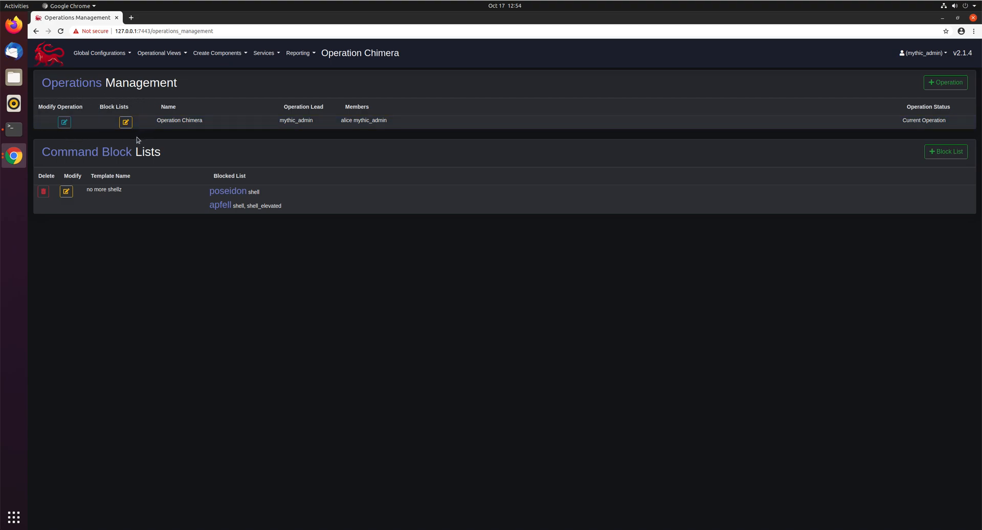
# Set alice's Applied List of Denied Commands to 'no more shellz' and submit.
pyautogui.click(124, 122)
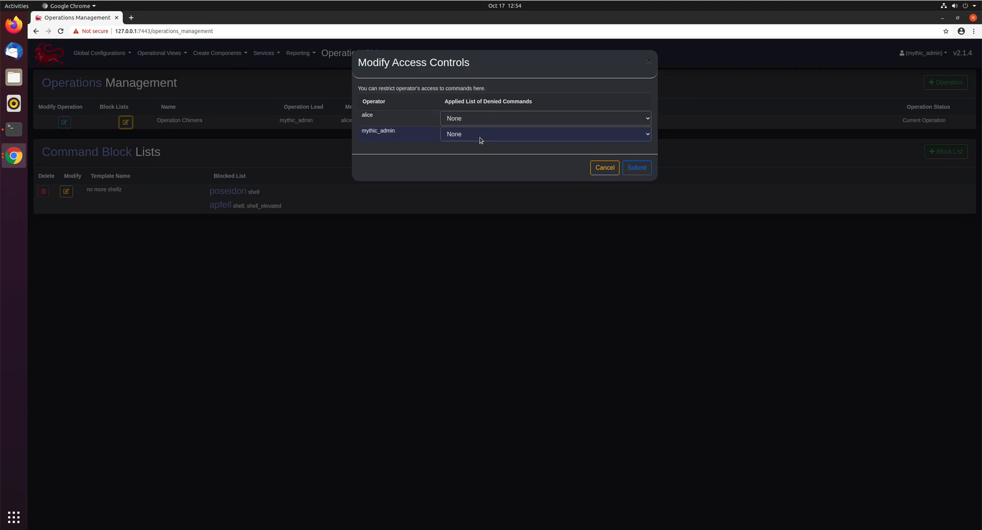
pyautogui.click(544, 118)
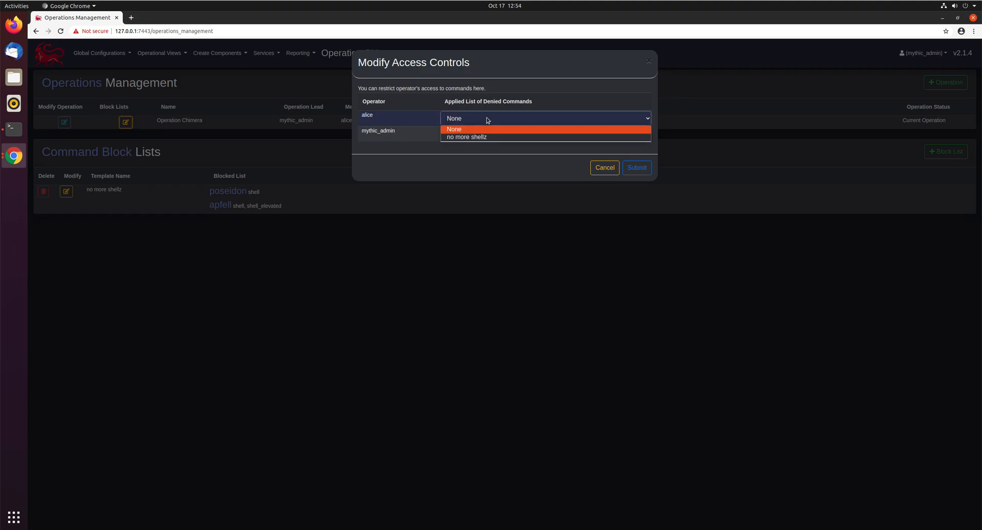
pyautogui.click(466, 136)
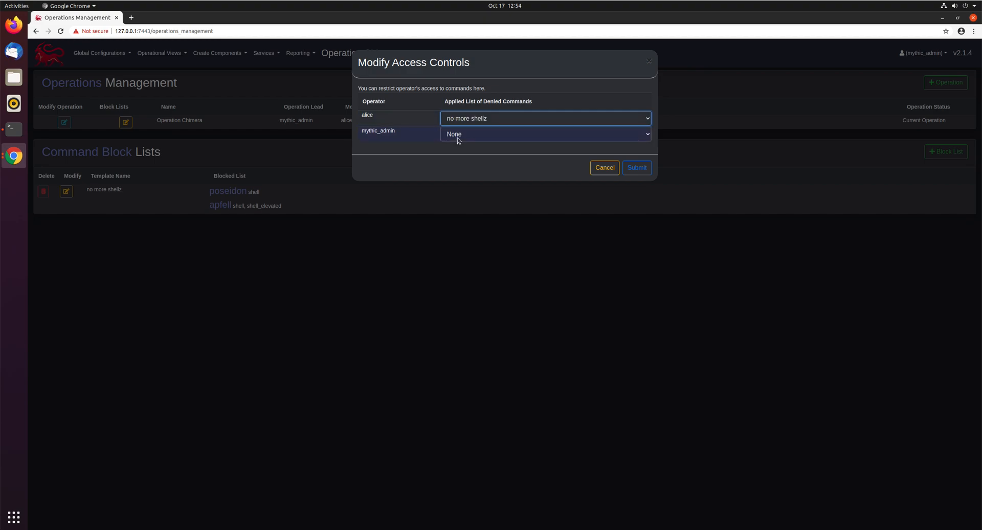
pyautogui.click(635, 166)
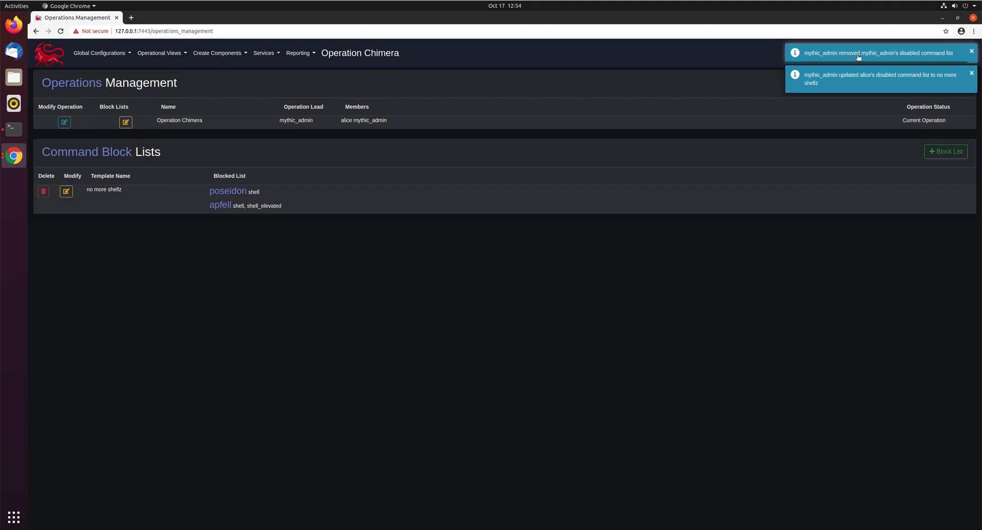
pyautogui.moveTo(846, 81)
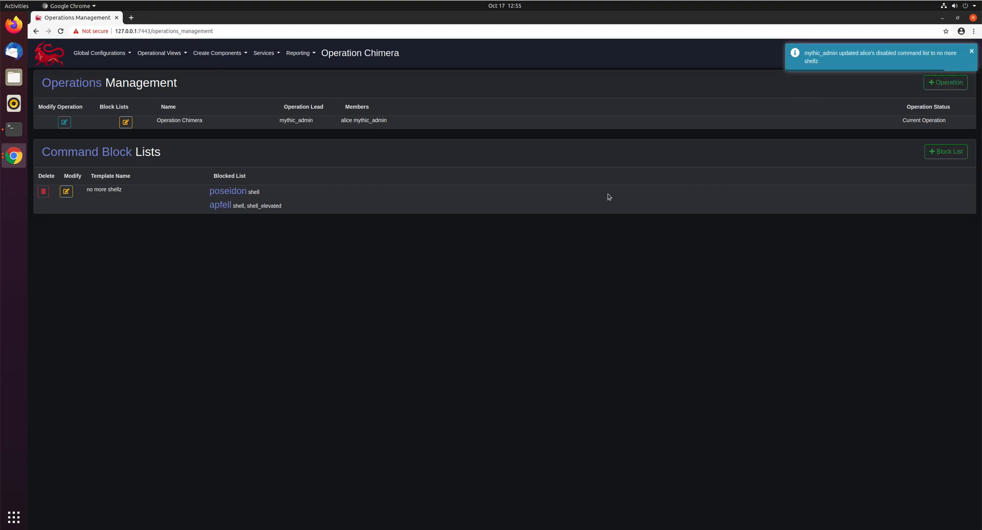
pyautogui.moveTo(365, 312)
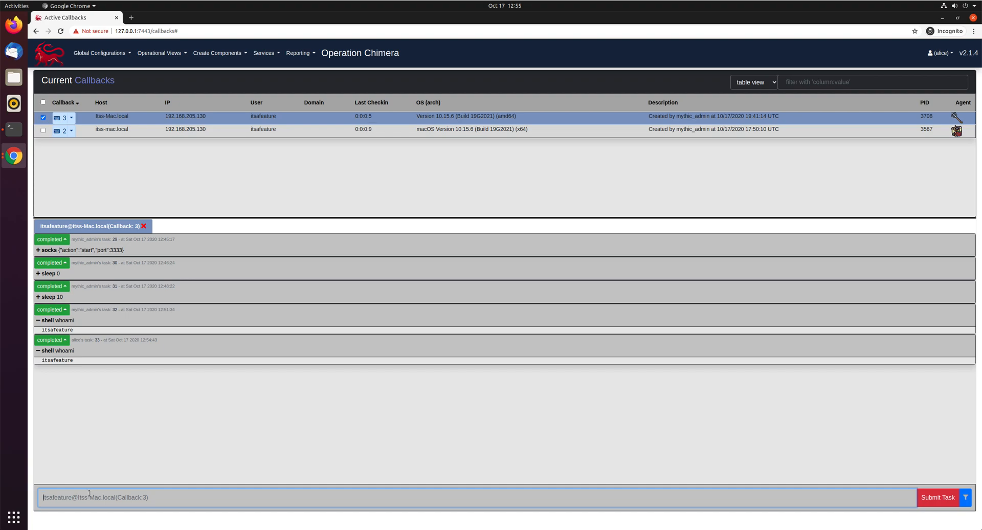
# Enter shell whoami as alice, then submit shell whoami on callback 3 as mythic_admin.
pyautogui.write('shell')
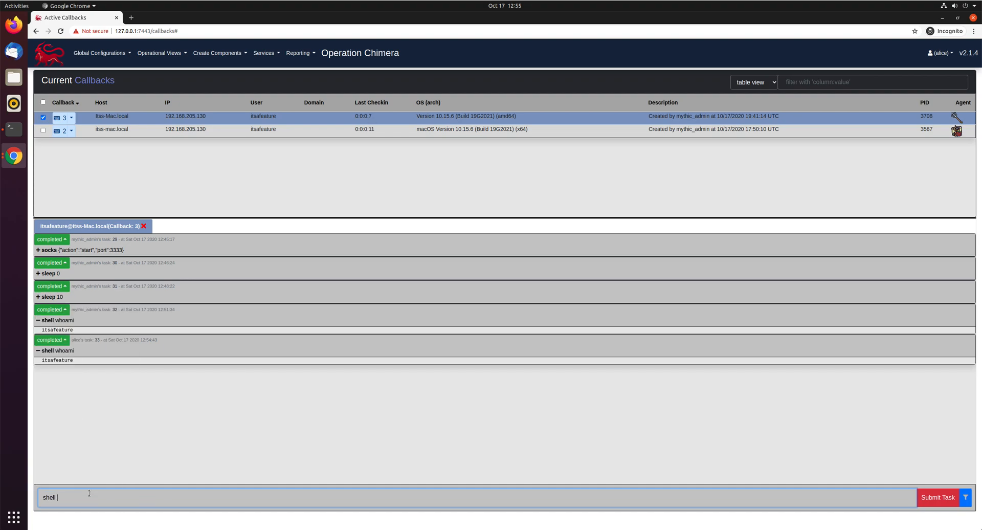
pyautogui.write('whoami')
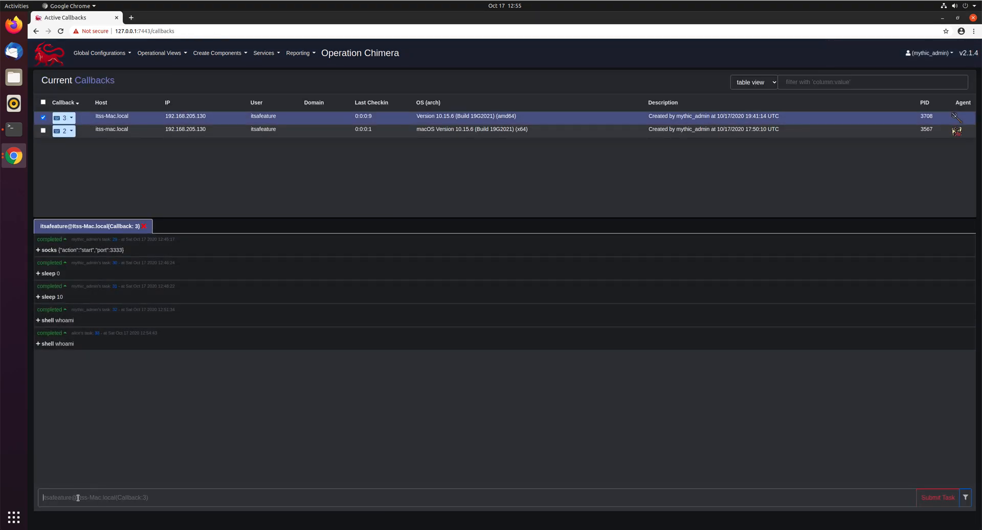
pyautogui.write('shel')
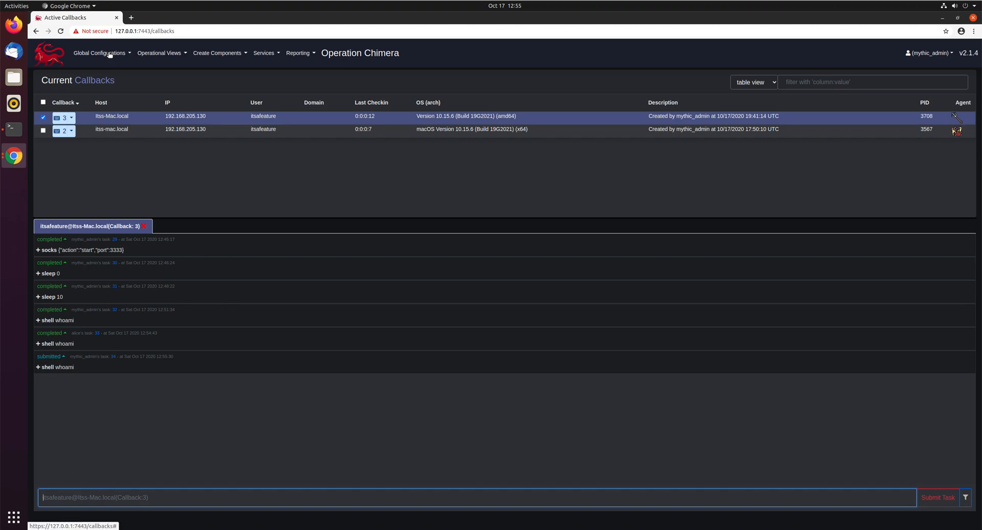
pyautogui.click(99, 52)
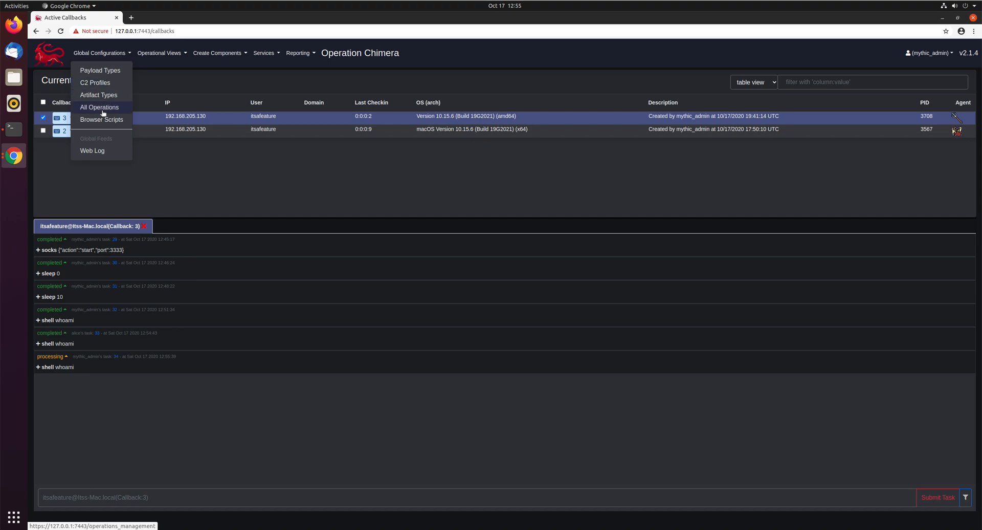
# Return to All Operations and review the operators' block list assignments, closing without changes.
pyautogui.click(98, 107)
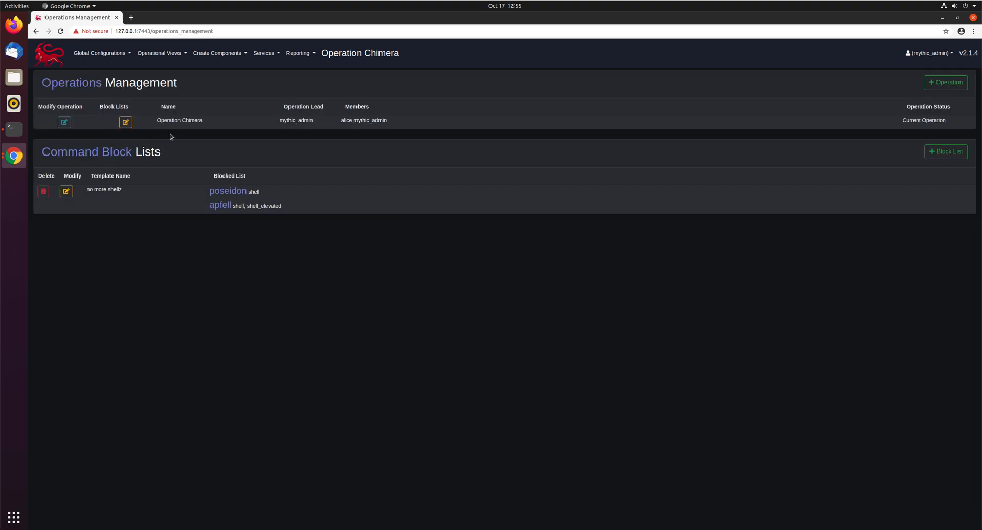
pyautogui.moveTo(193, 120)
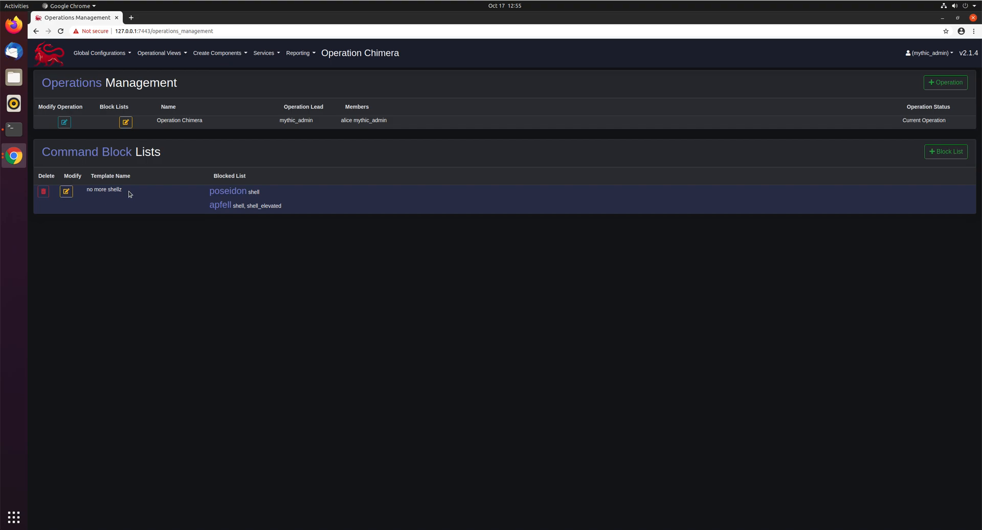
pyautogui.moveTo(167, 164)
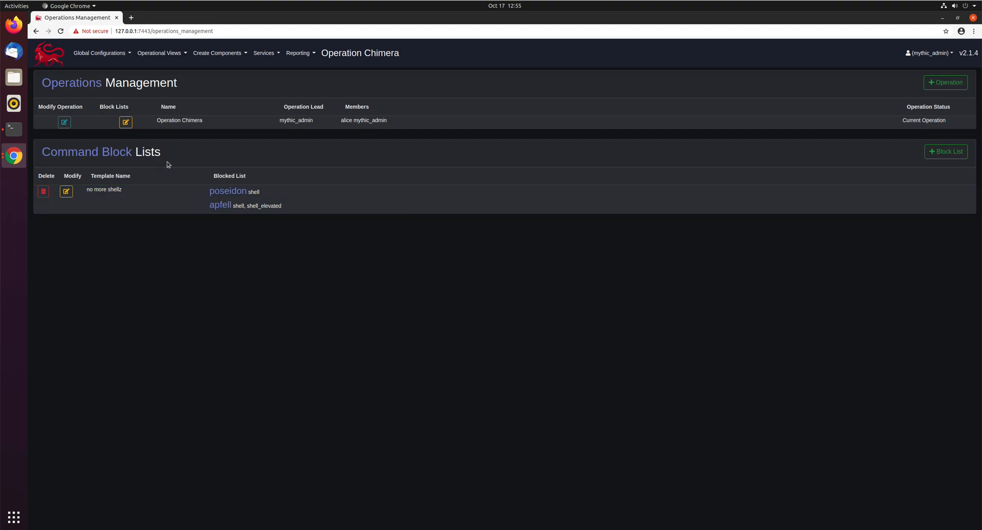
pyautogui.moveTo(131, 134)
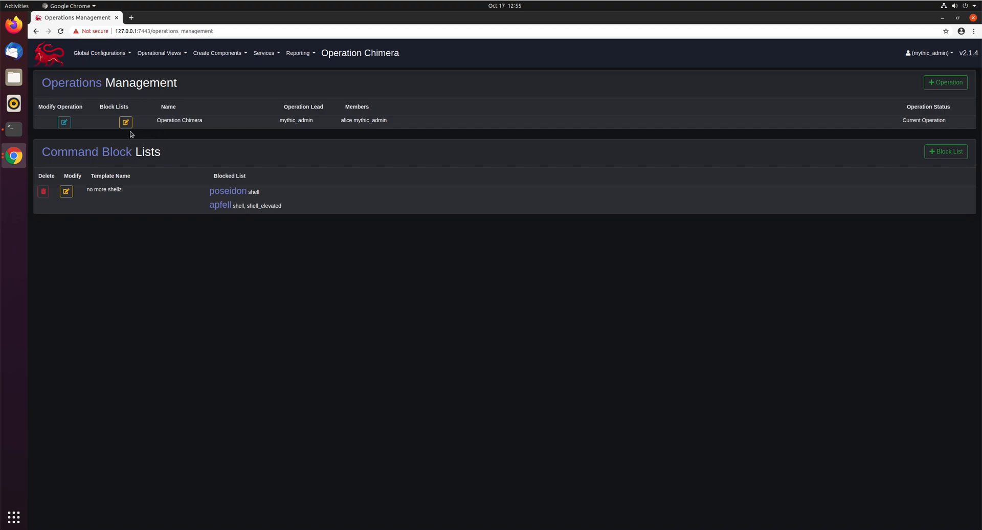
pyautogui.click(125, 122)
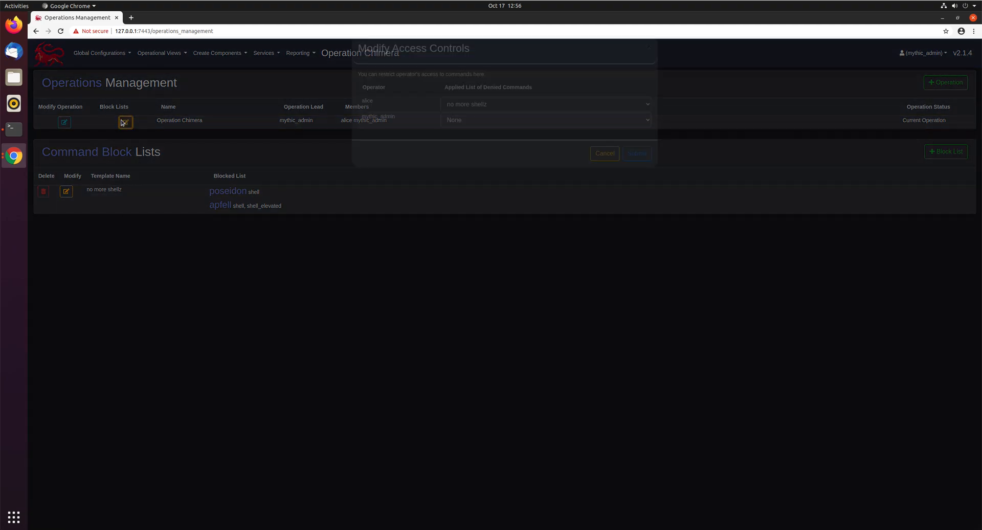
pyautogui.click(603, 153)
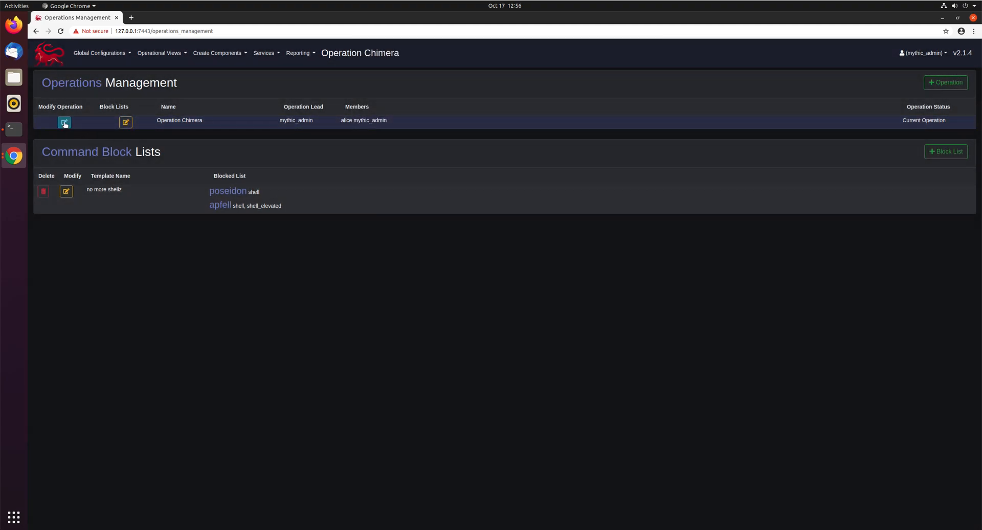
# Edit Operation Chimera's members and set alice's view mode to spectator.
pyautogui.click(65, 121)
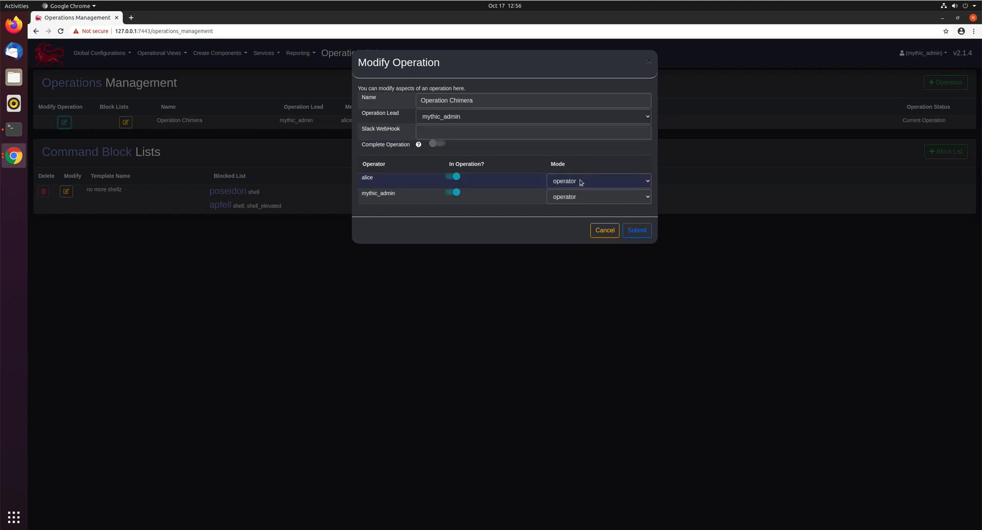
pyautogui.click(596, 180)
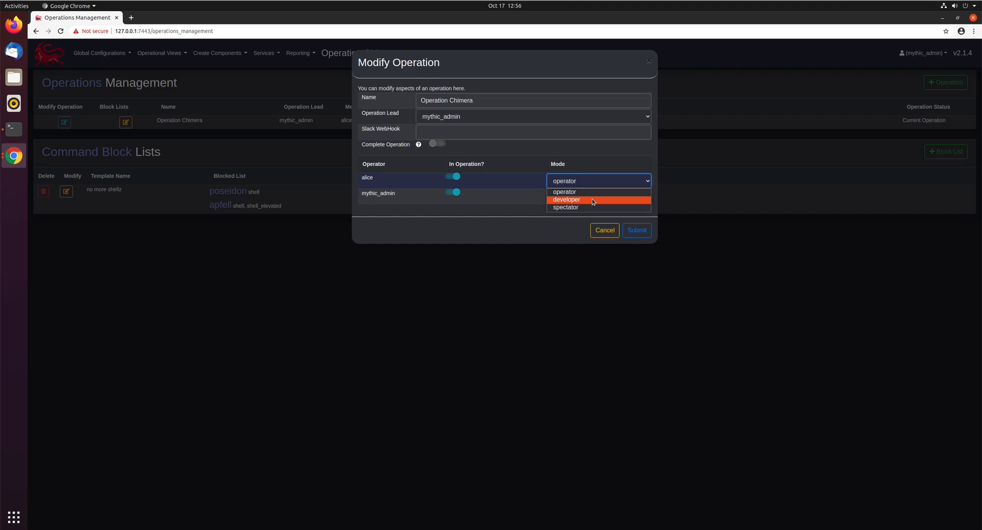
pyautogui.moveTo(587, 208)
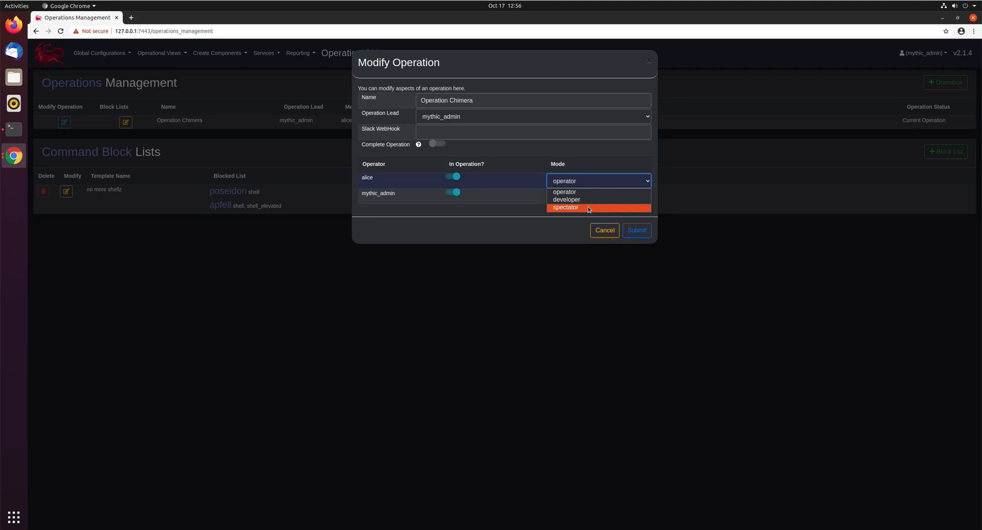
pyautogui.click(564, 207)
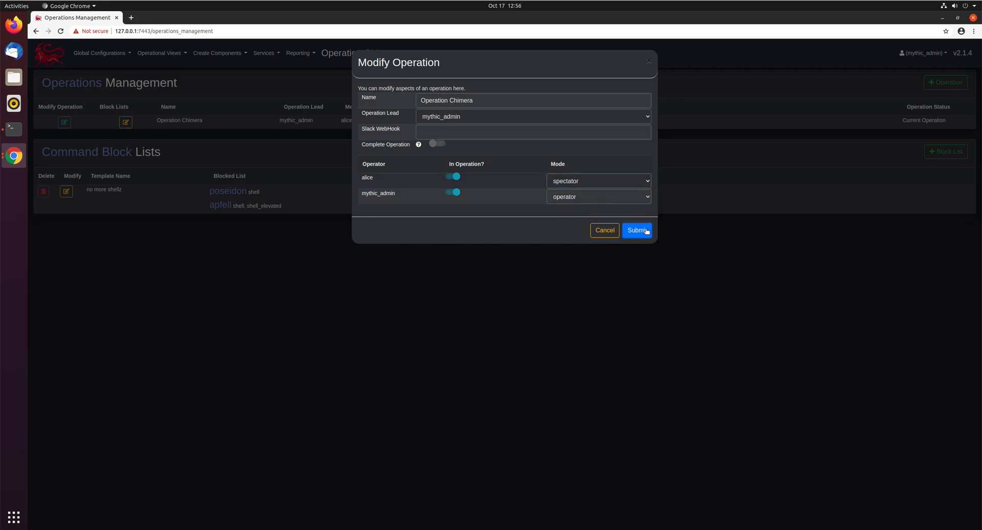
pyautogui.click(636, 230)
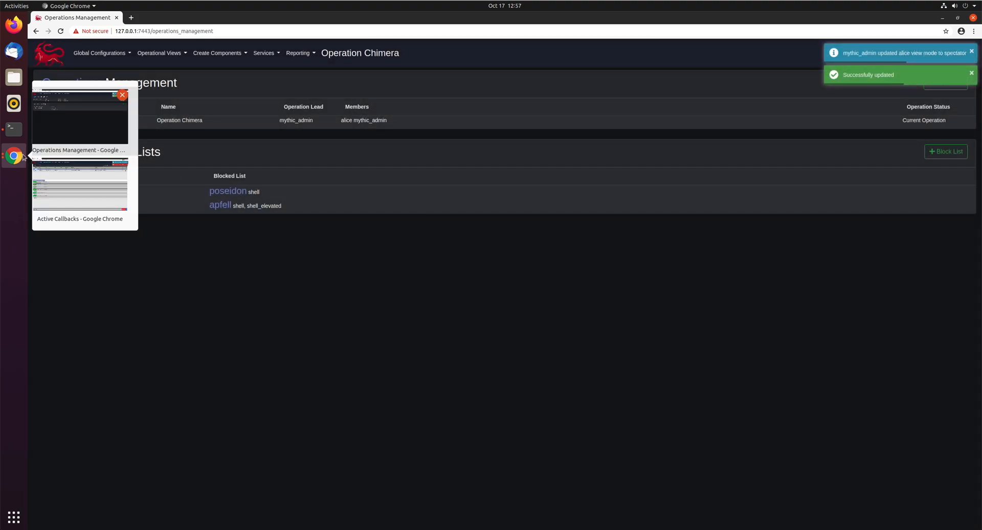
# As spectator alice, submit shell whoami and get refused, then go to Operational Views > Files.
pyautogui.click(80, 186)
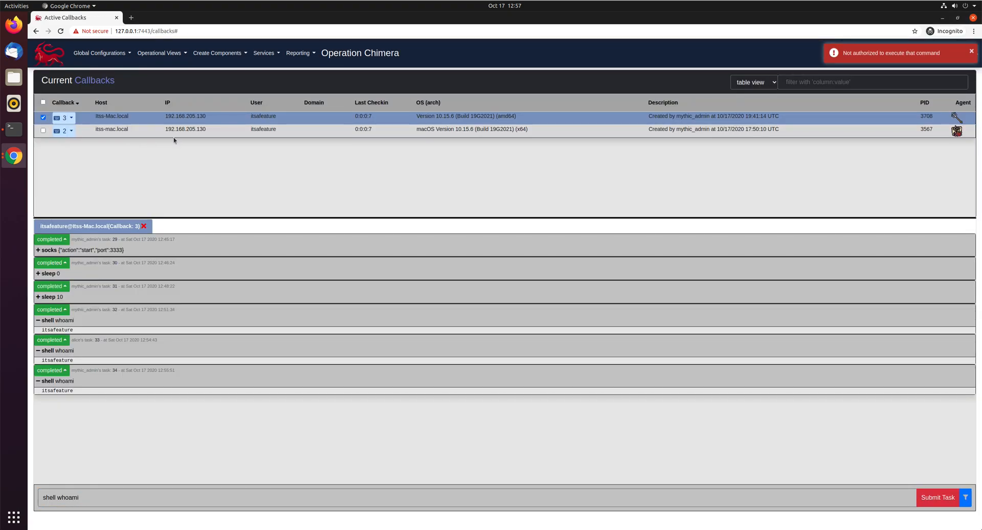
pyautogui.click(88, 497)
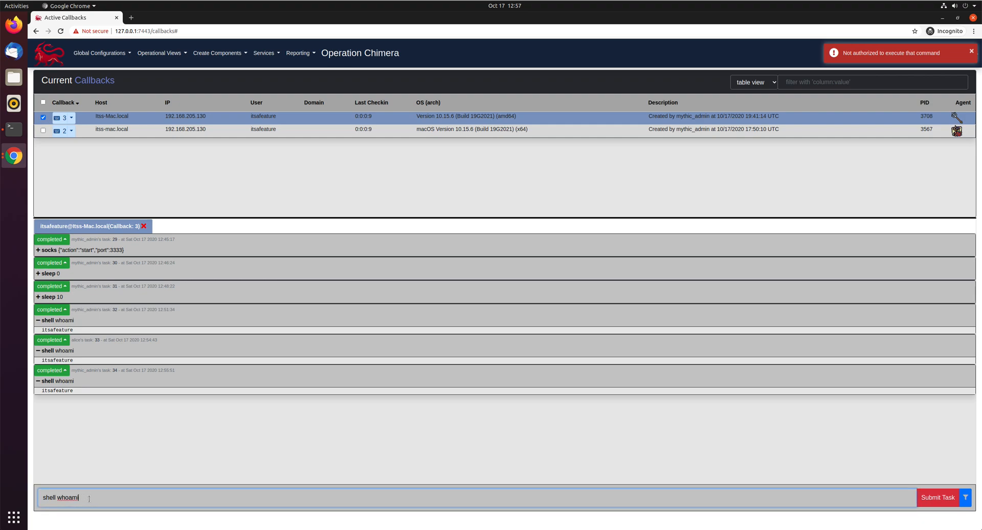
pyautogui.click(937, 497)
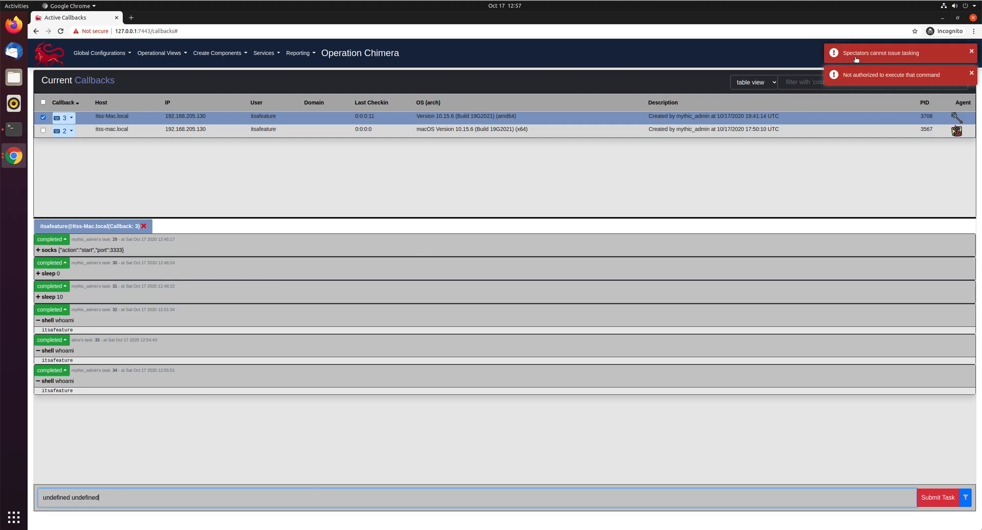
pyautogui.click(159, 52)
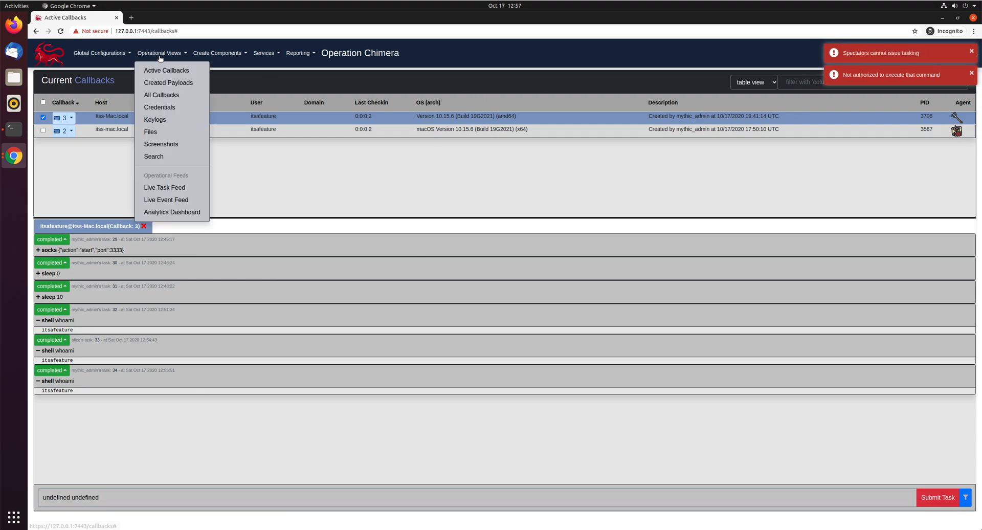
pyautogui.moveTo(164, 199)
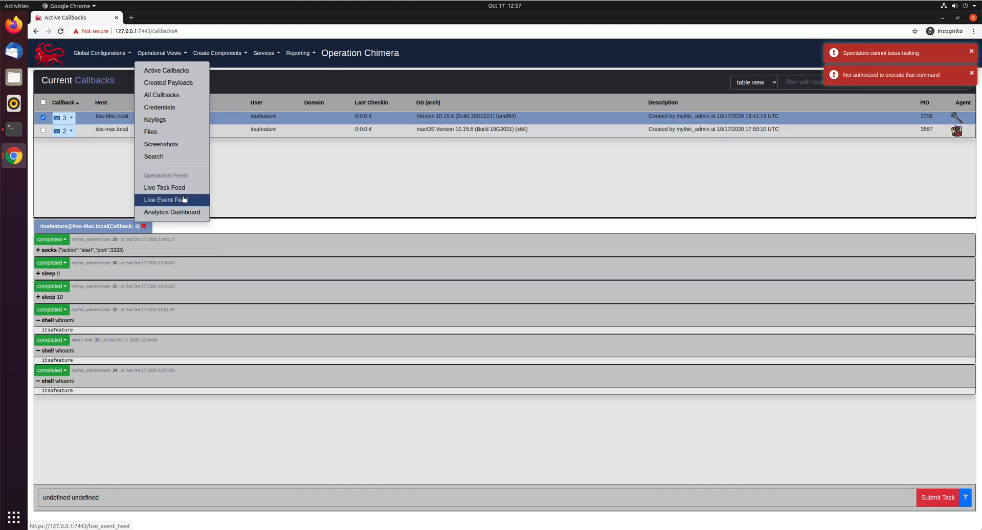
pyautogui.click(150, 132)
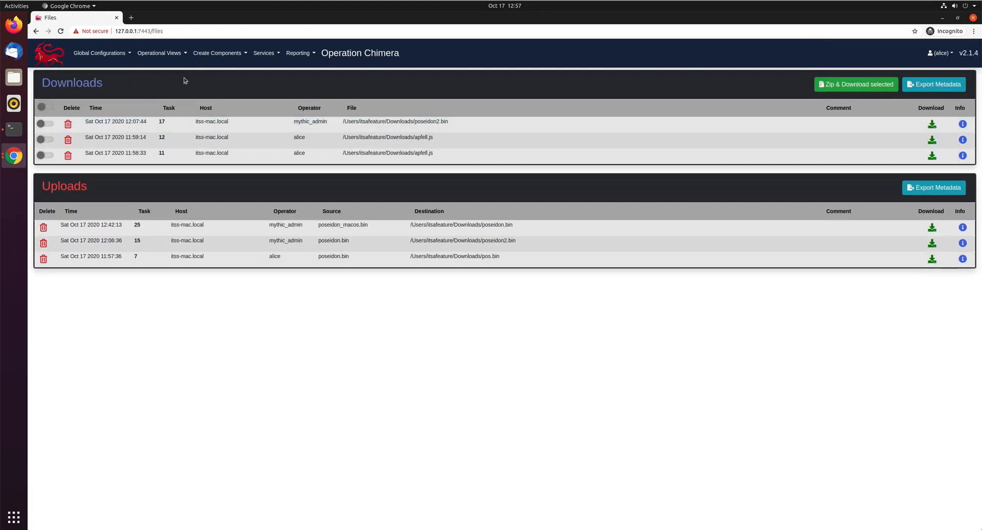
# Visit the Payload Types overview, then navigate to the Browser Scripts management page.
pyautogui.click(217, 52)
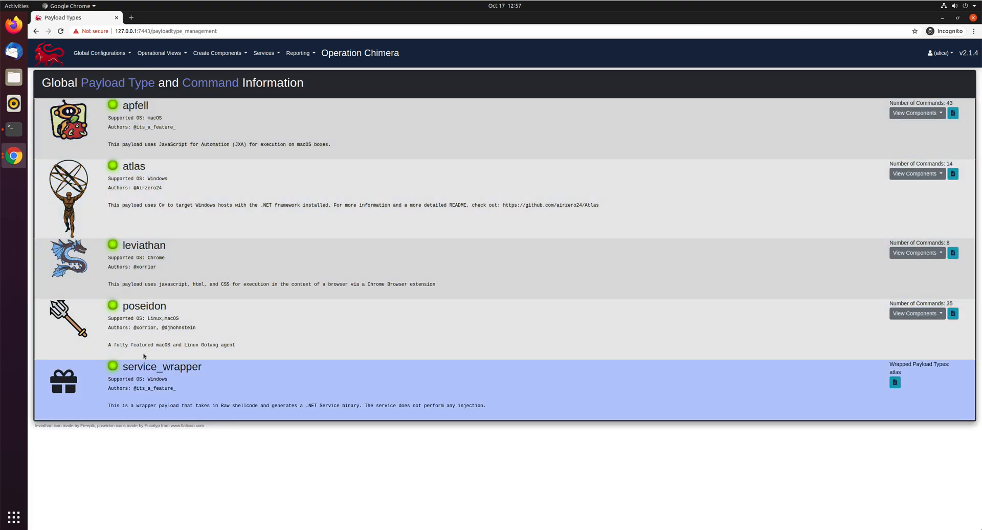
pyautogui.click(99, 52)
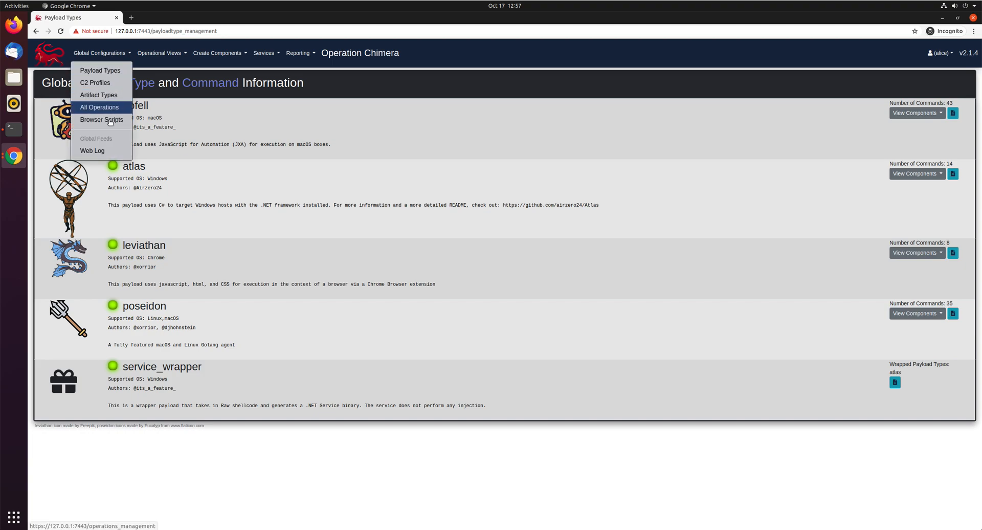
pyautogui.click(101, 120)
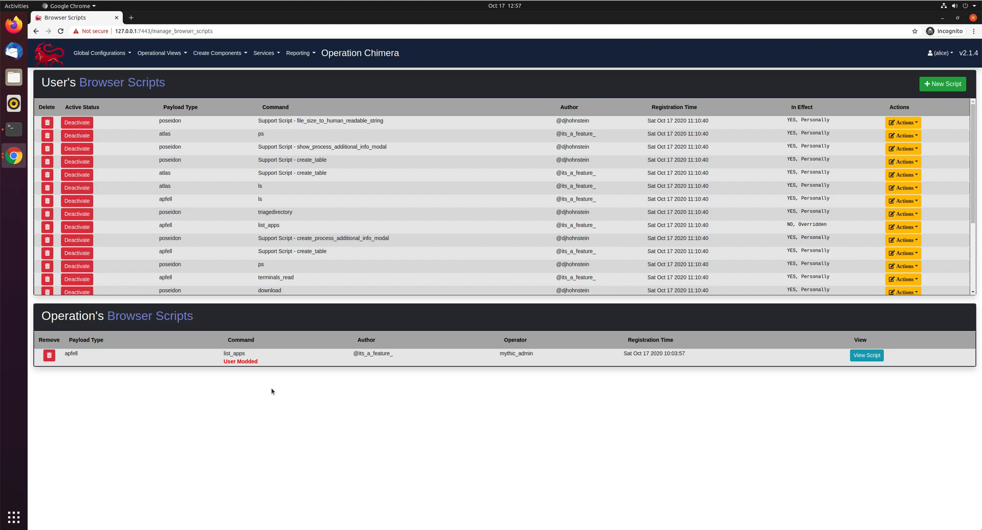
pyautogui.moveTo(902, 214)
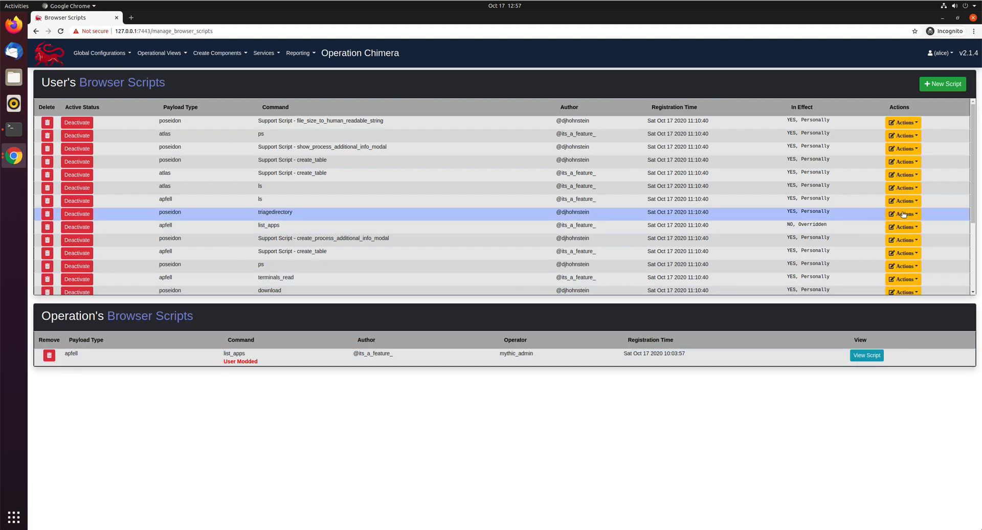
# Attempt to submit an edit to the poseidon triagedirectory script and get refused as spectator.
pyautogui.click(902, 213)
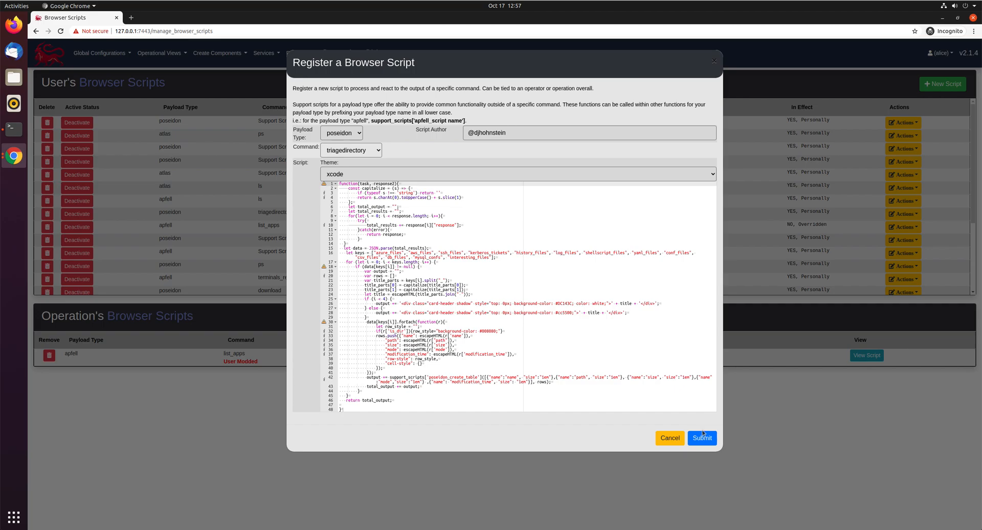
pyautogui.click(701, 438)
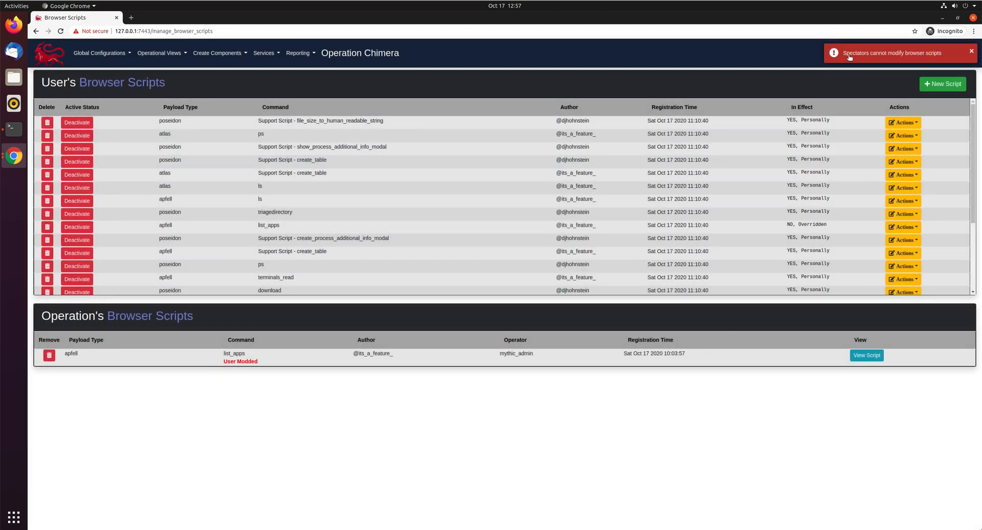
# Navigate to the Reporting Artifacts page under Reporting.
pyautogui.click(99, 52)
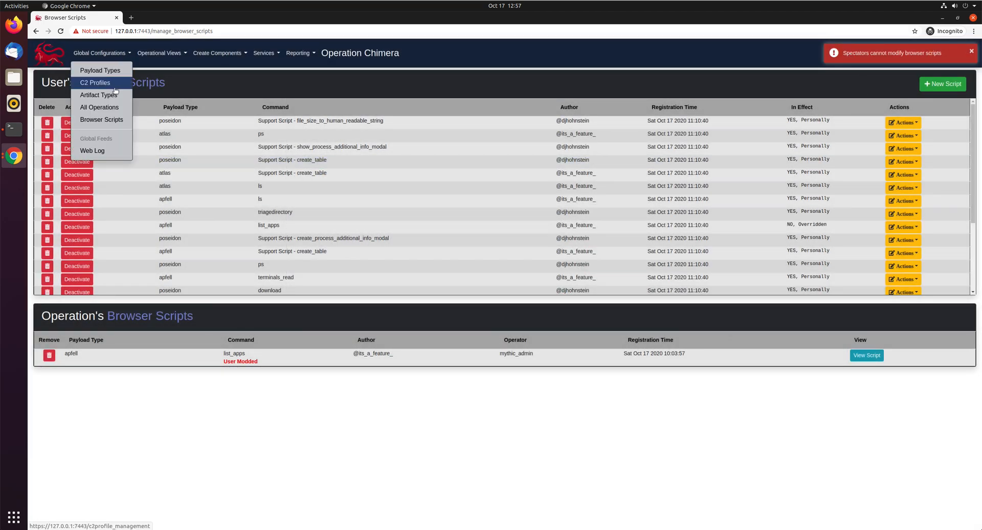
pyautogui.click(158, 53)
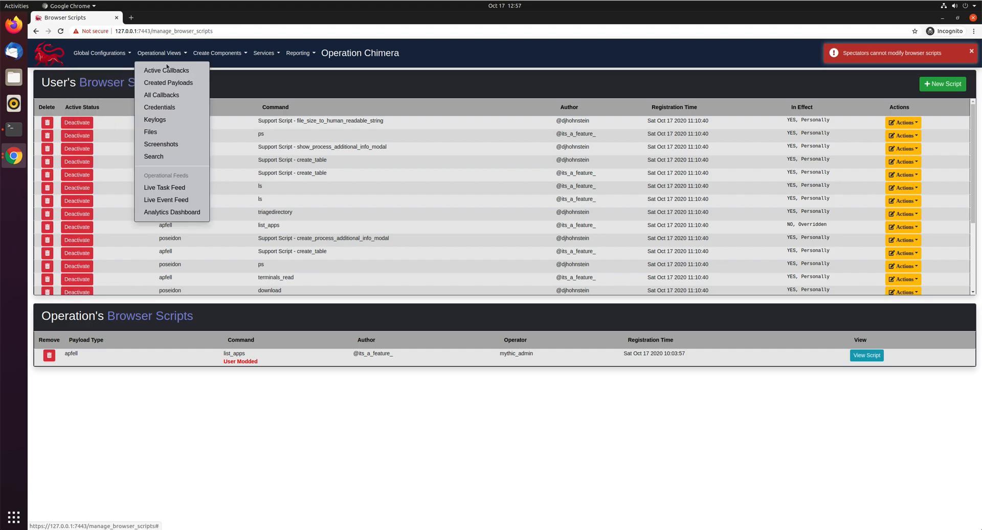
pyautogui.moveTo(263, 55)
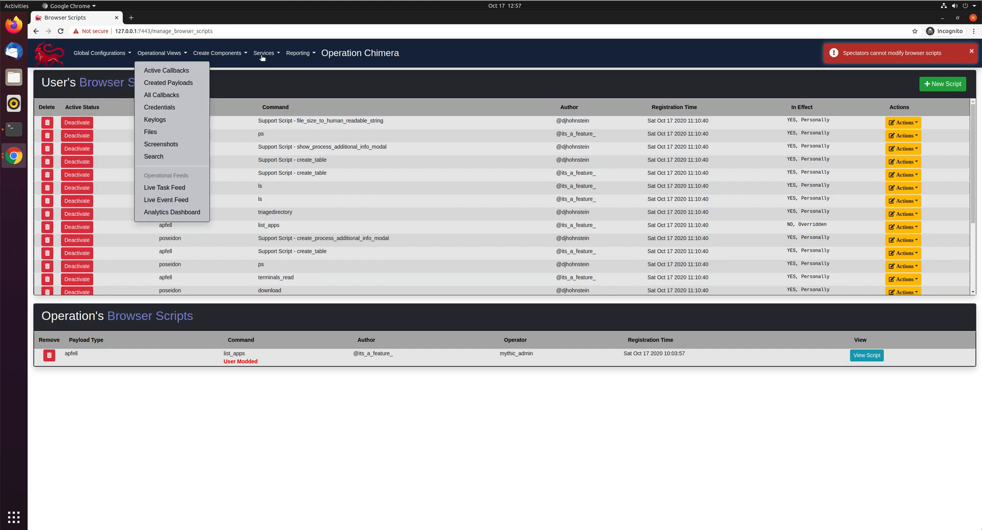
pyautogui.click(298, 52)
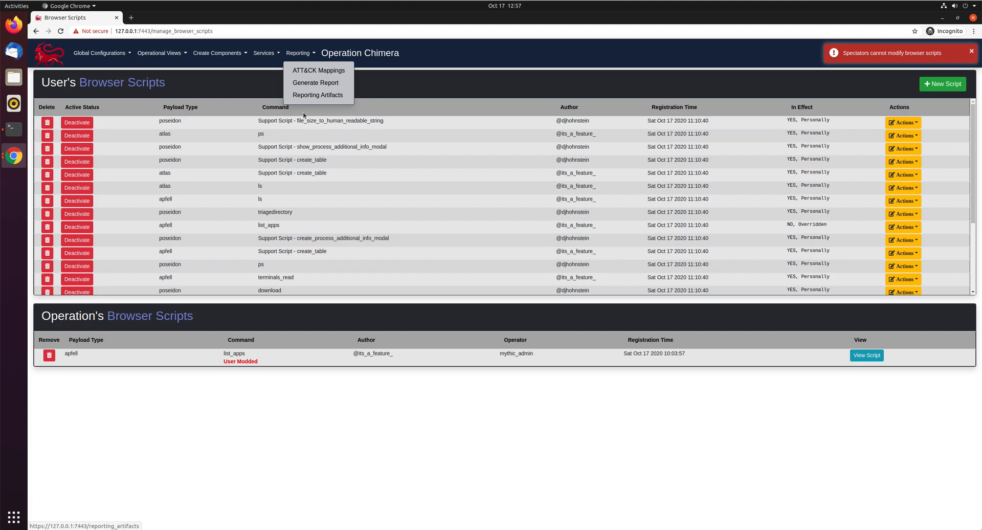
pyautogui.click(317, 94)
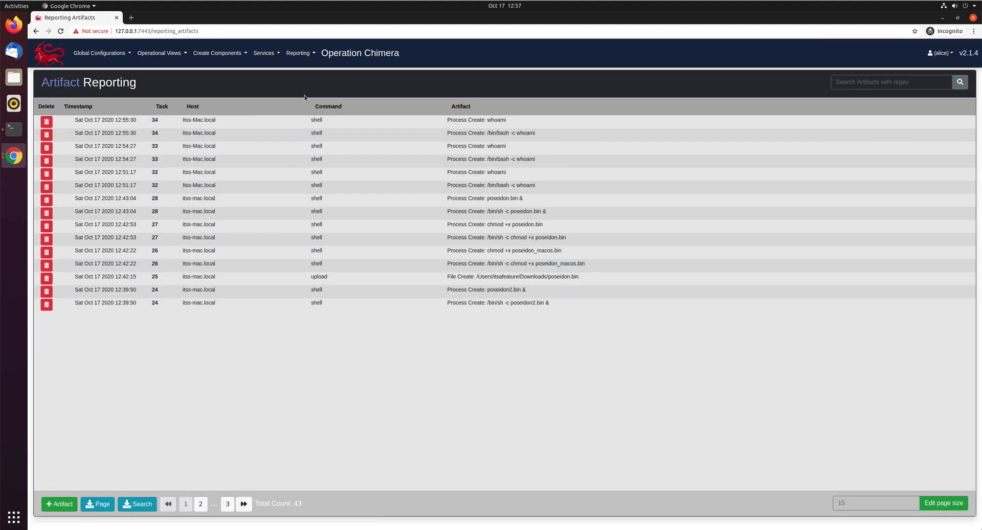
# Review the operation search results listing 37 completed tasks, scrolling back to the top.
pyautogui.click(46, 212)
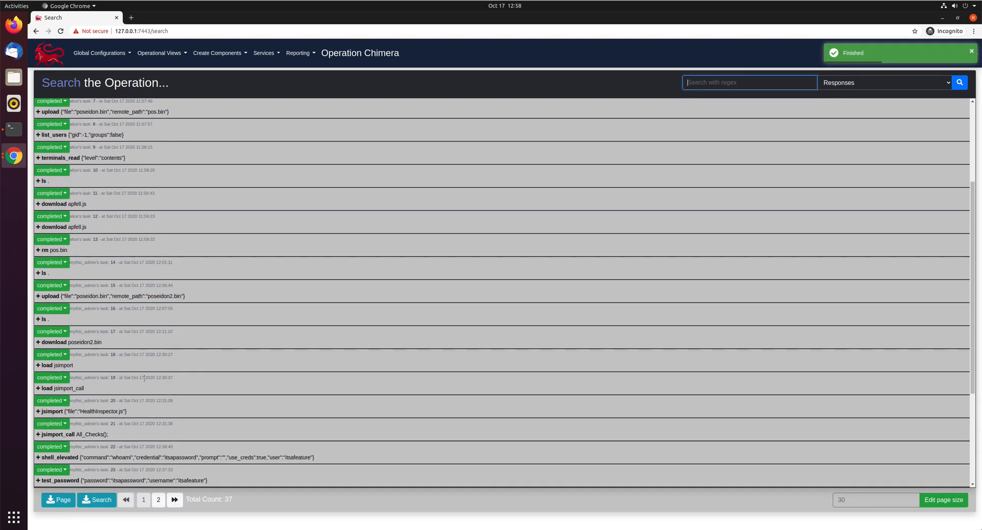
pyautogui.scroll(-3)
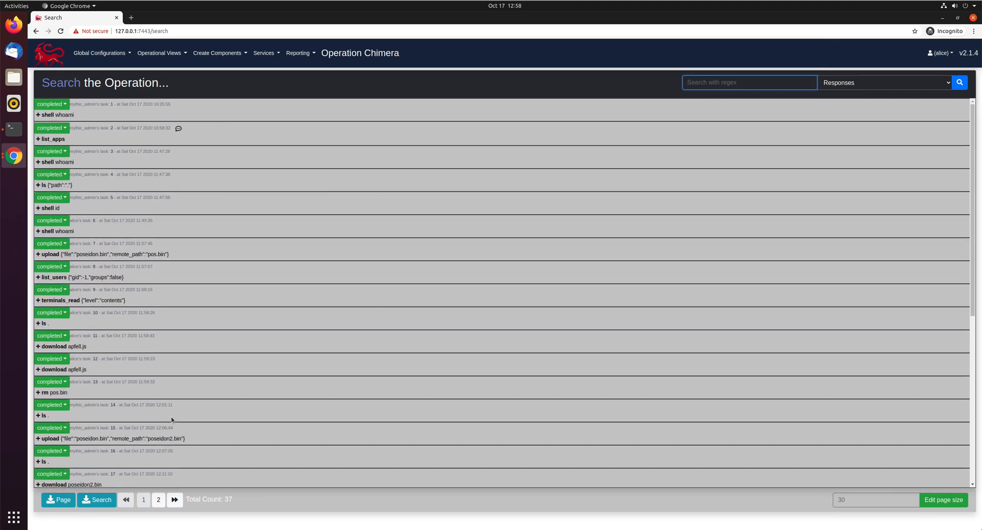
pyautogui.click(749, 82)
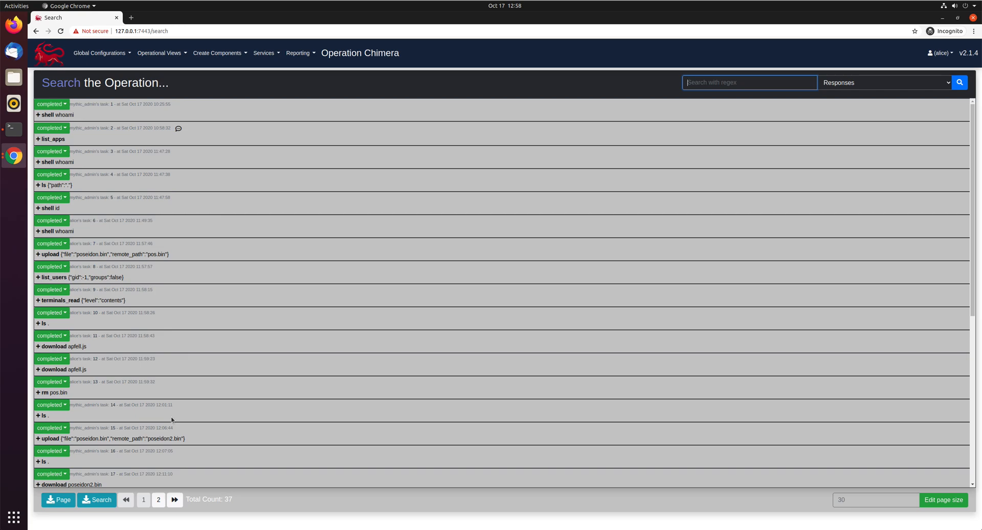
pyautogui.moveTo(186, 191)
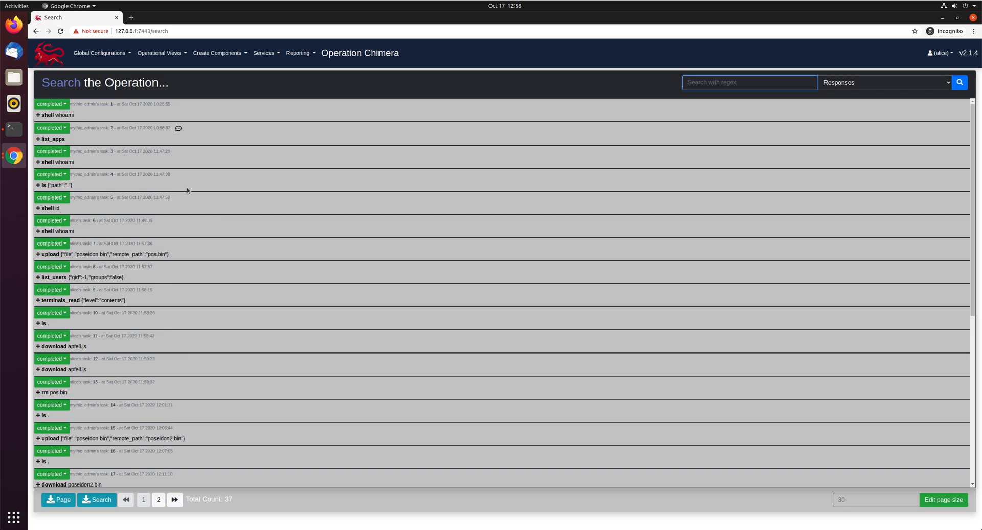
pyautogui.click(749, 82)
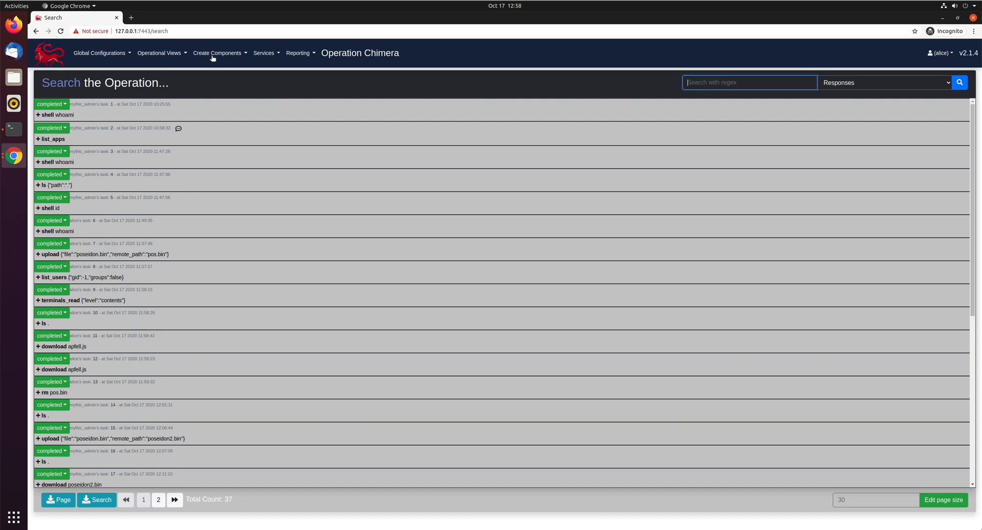
# Show Operation Chimera's Created Payloads page with its three payloads.
pyautogui.click(159, 53)
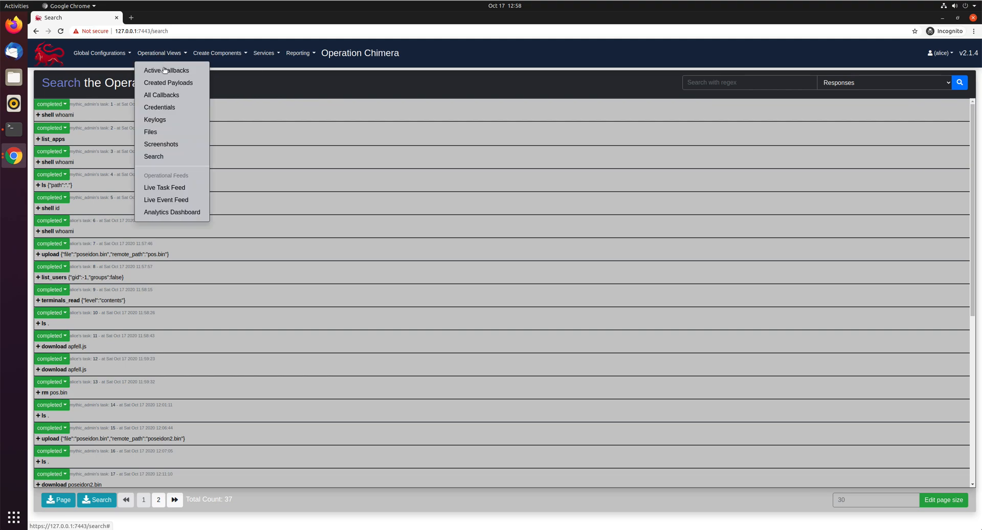
pyautogui.click(167, 83)
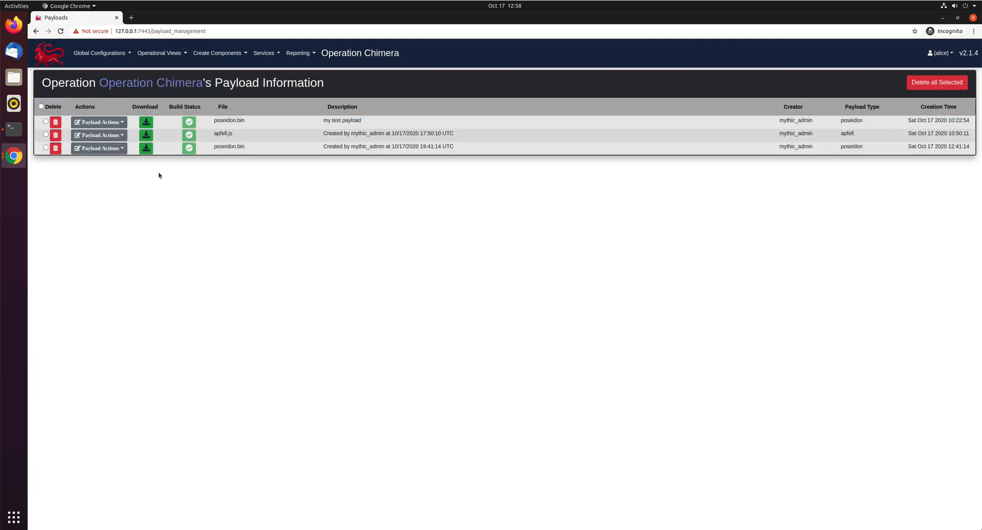
pyautogui.click(146, 122)
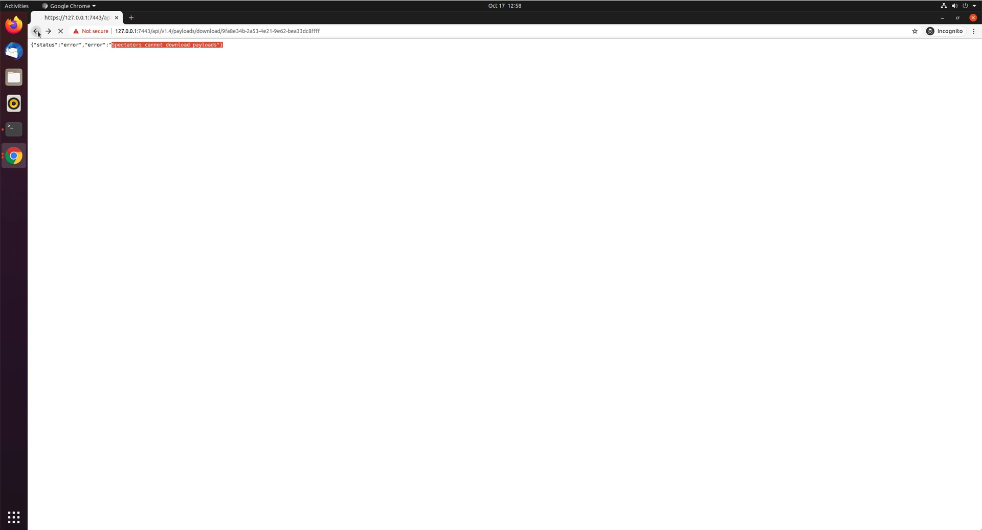
pyautogui.click(36, 32)
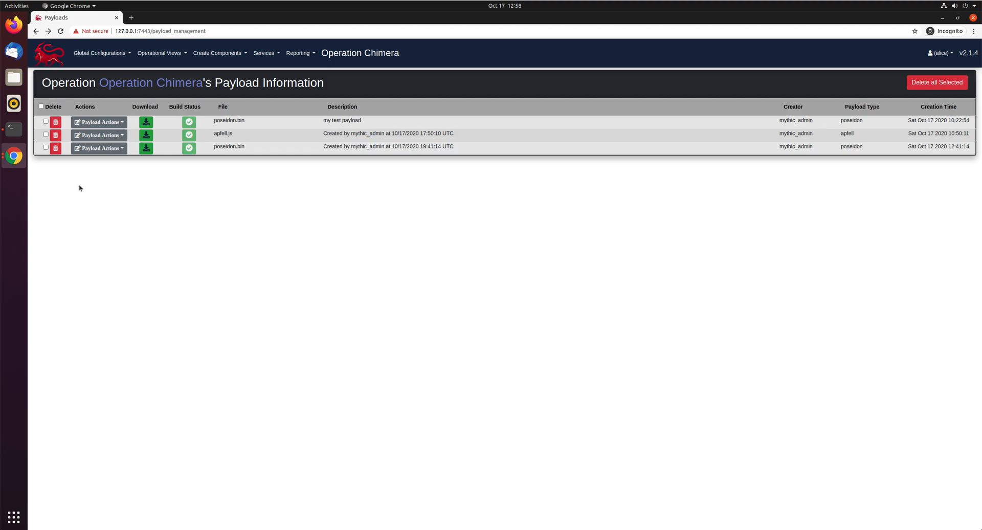